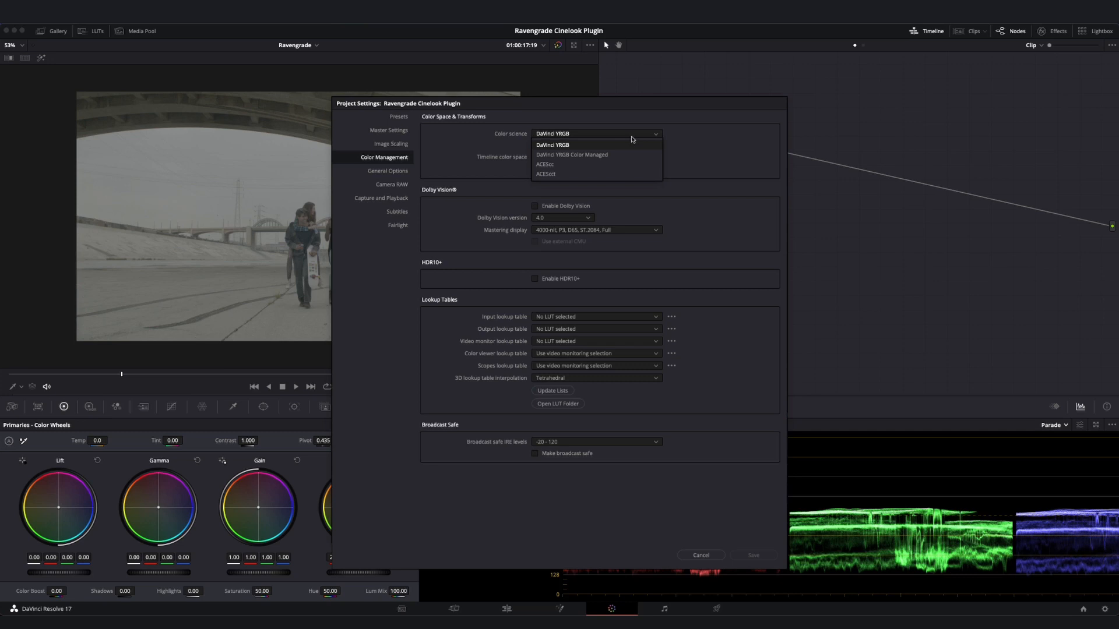
# Keep DaVinci YRGB as the project's colour science in Color Management.
pyautogui.click(553, 145)
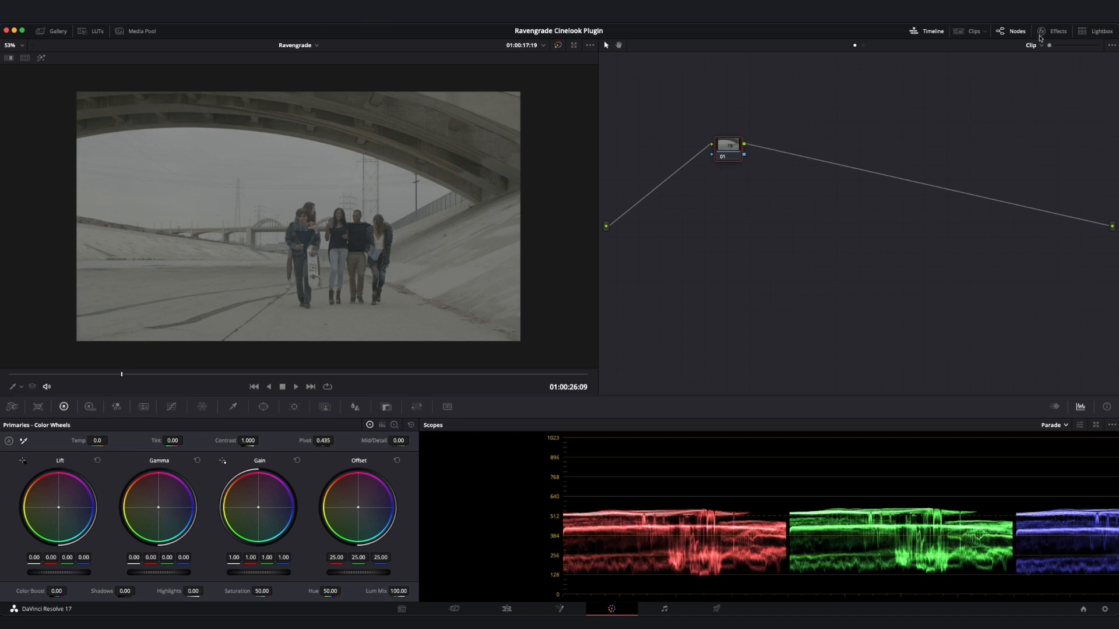
# Put the DCTL effect on node 01 and load Cinelook 709 from the DCTL List.
pyautogui.click(1058, 30)
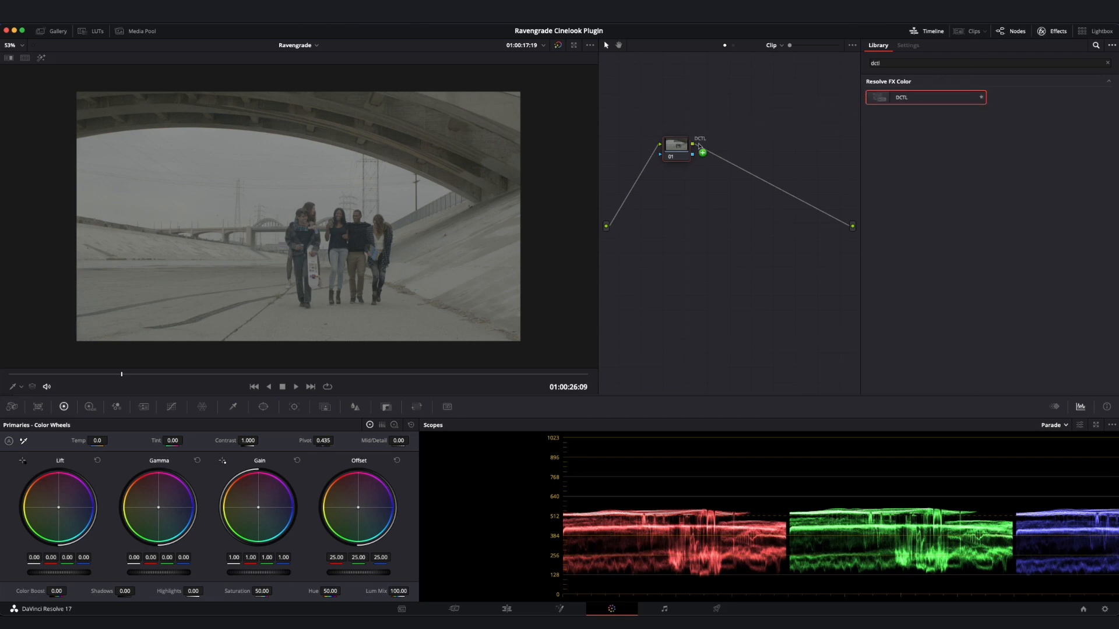
pyautogui.click(907, 45)
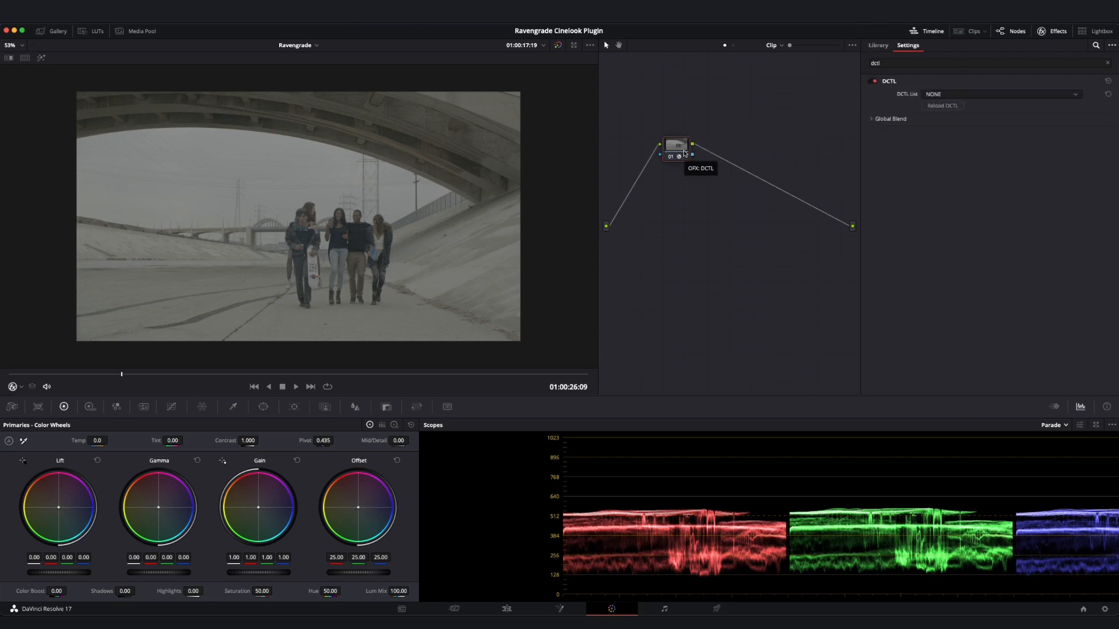
pyautogui.click(999, 93)
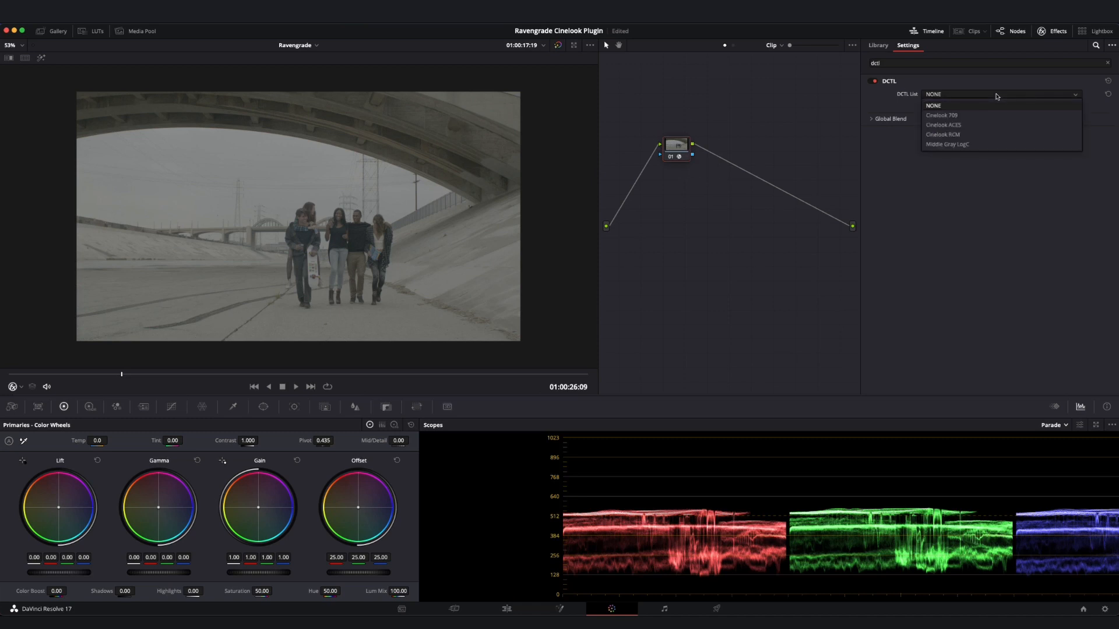
pyautogui.moveTo(967, 115)
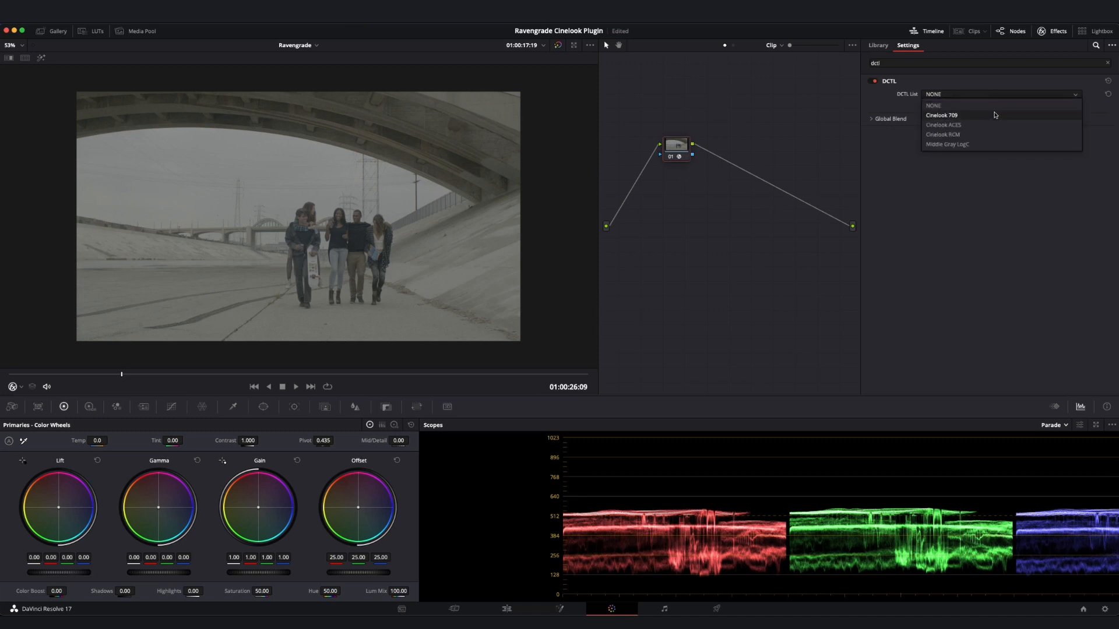
pyautogui.click(941, 115)
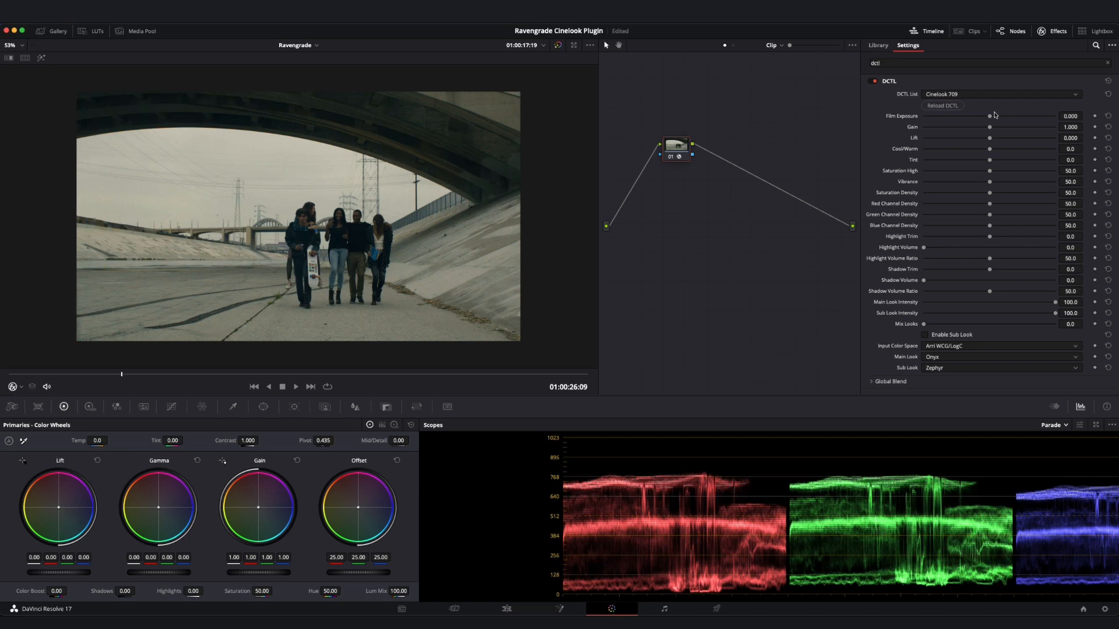
pyautogui.moveTo(996, 360)
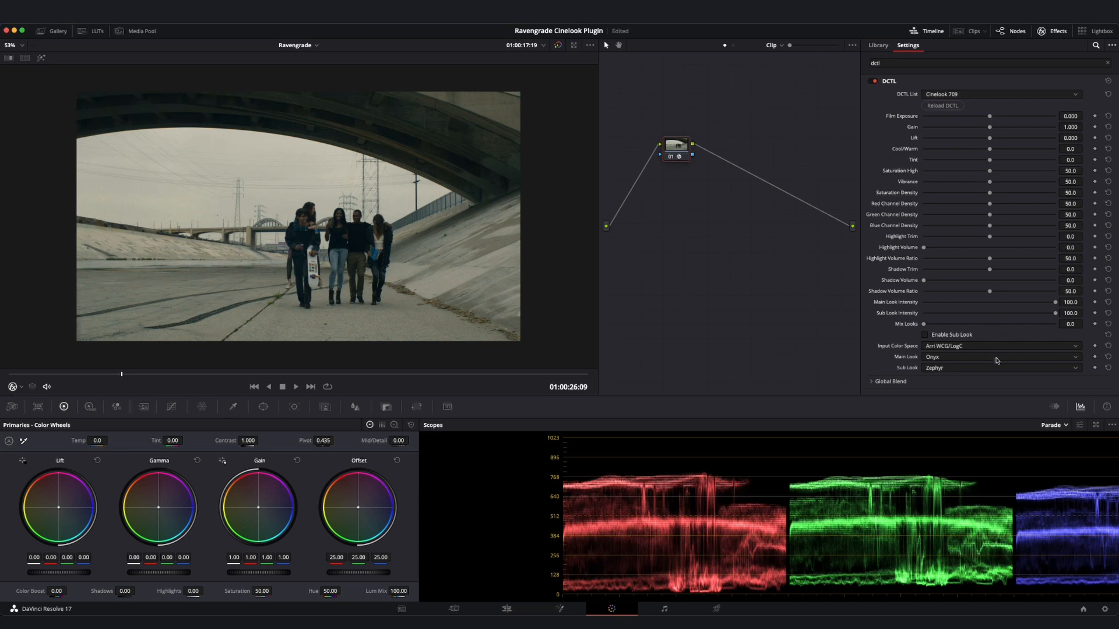
# Set the Cinelook main look to Zephyr after briefly trying Caligo.
pyautogui.click(999, 357)
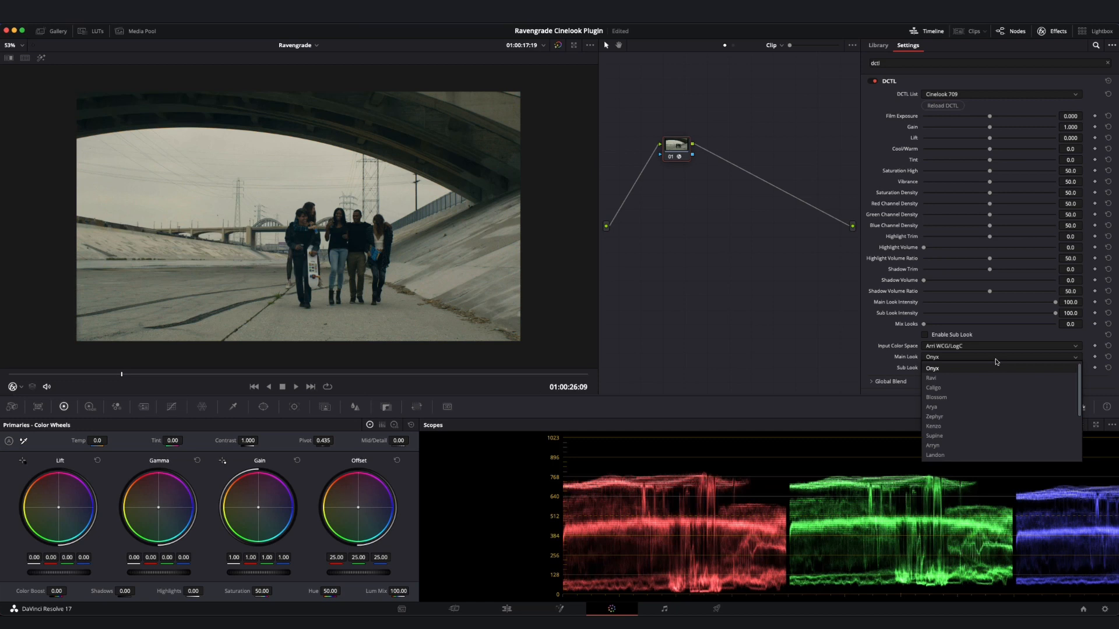
pyautogui.moveTo(992, 369)
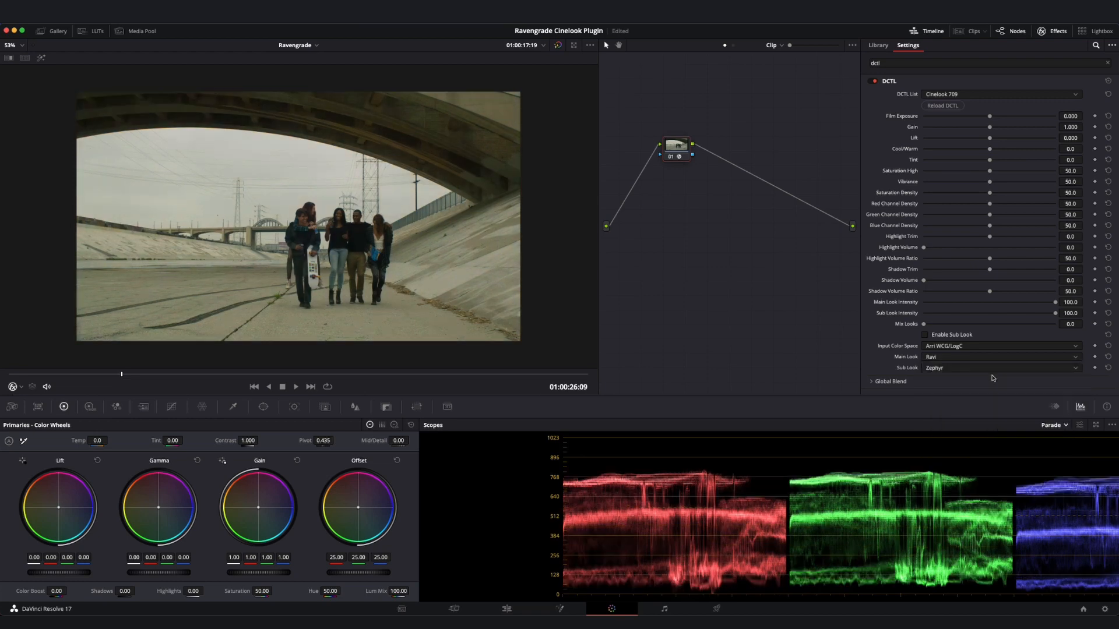
pyautogui.click(998, 368)
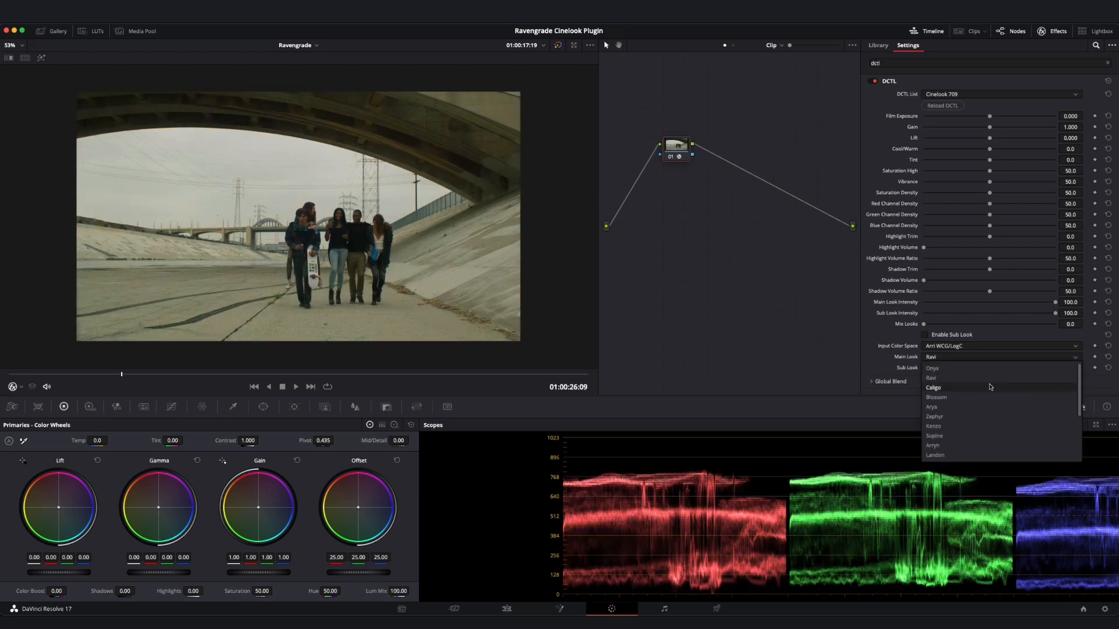
pyautogui.click(932, 387)
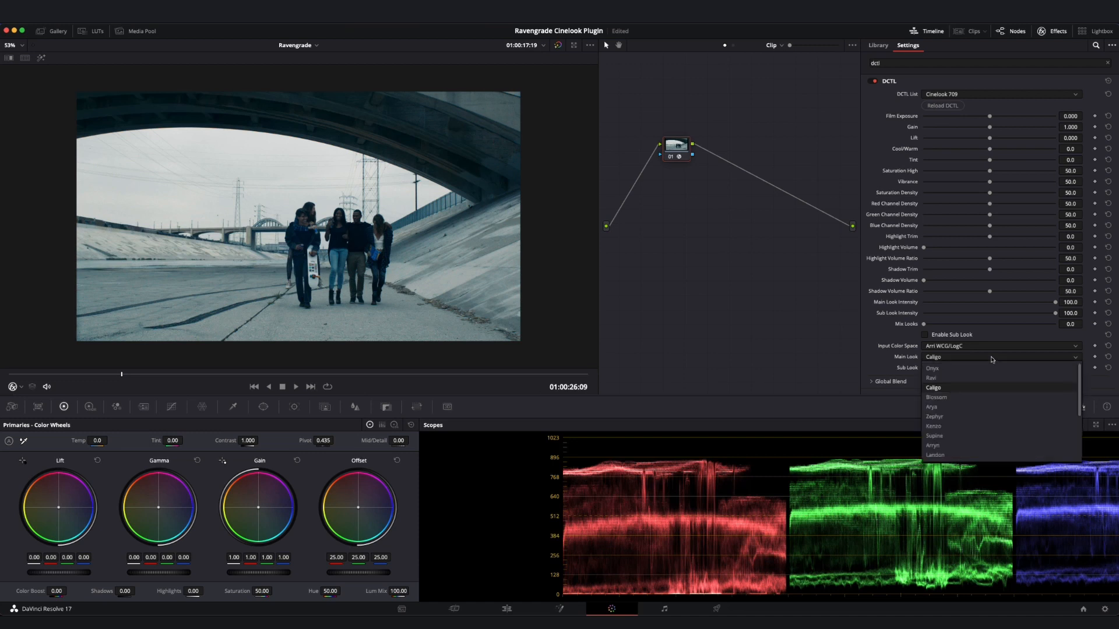
pyautogui.click(934, 416)
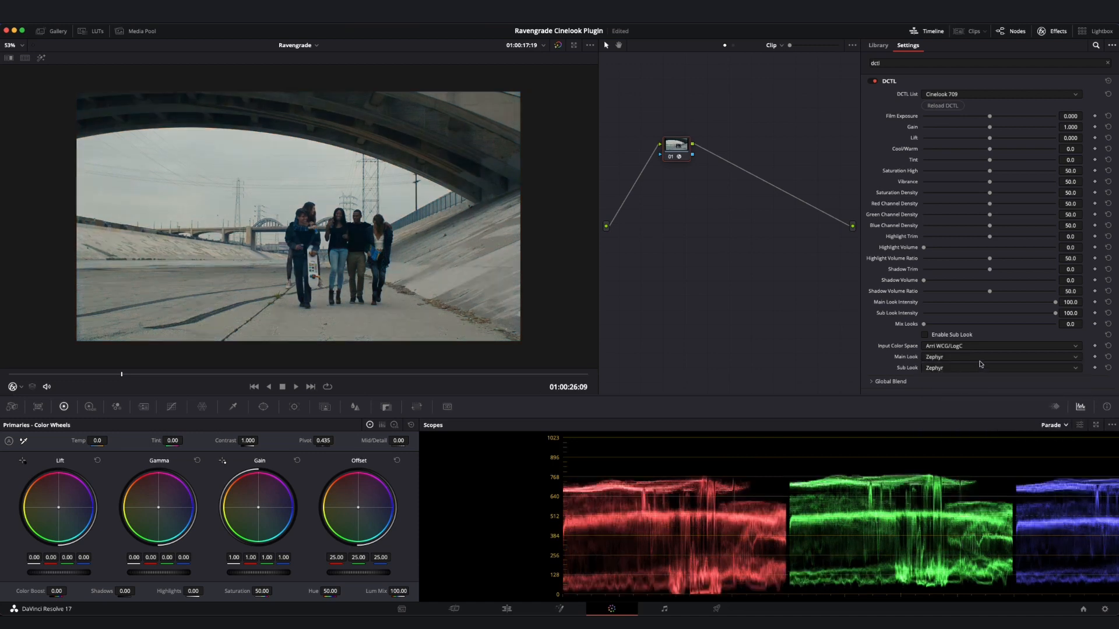
# Set the Cinelook sub look to Arryn.
pyautogui.click(999, 367)
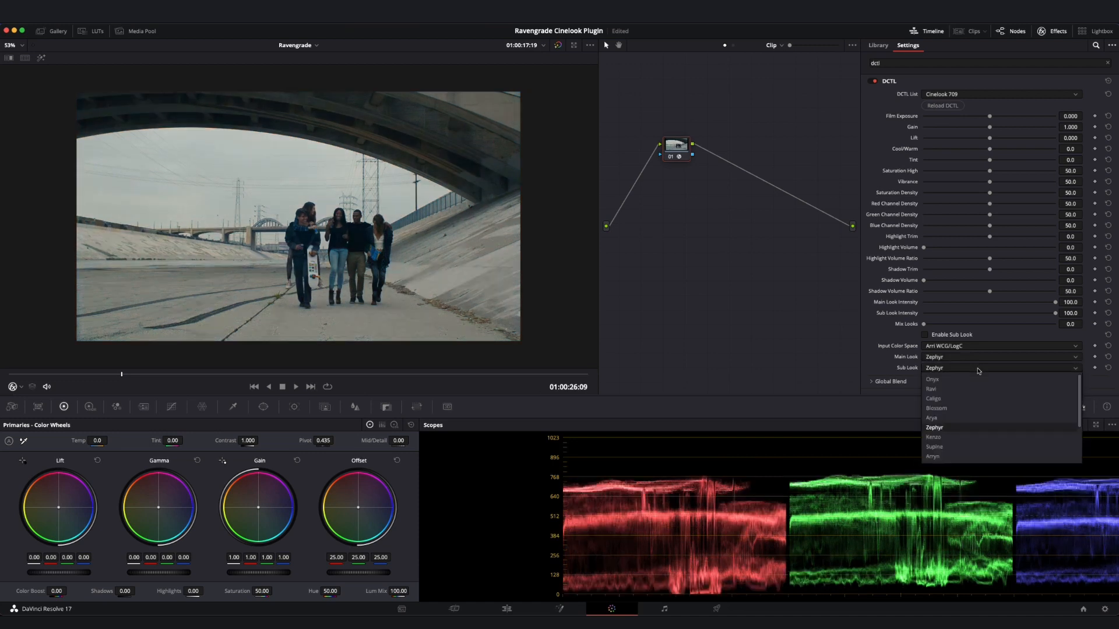
pyautogui.scroll(-3)
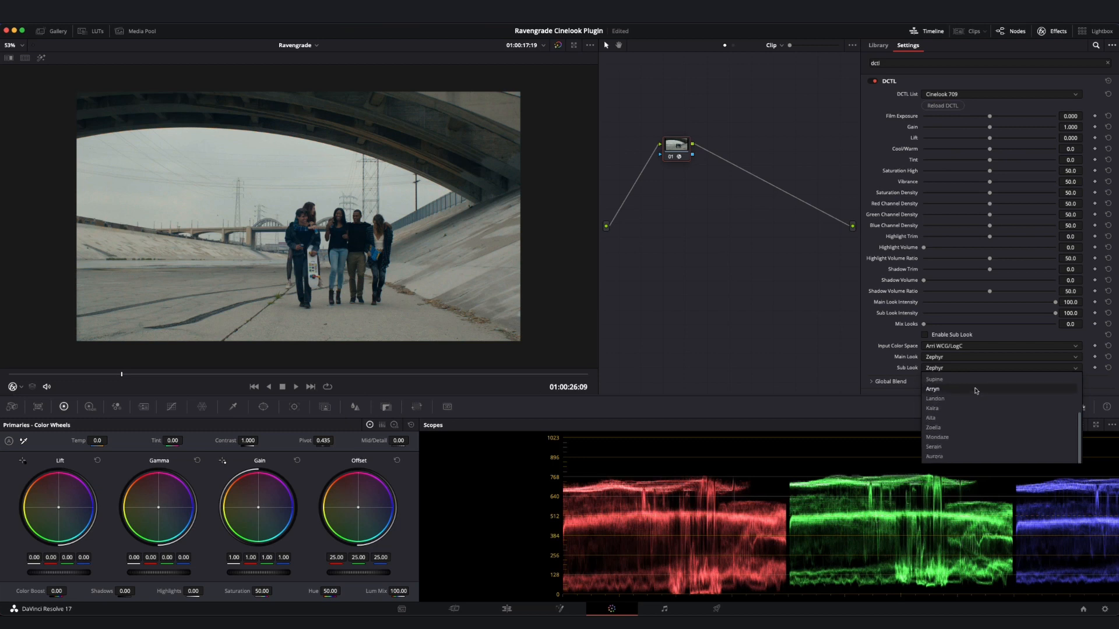
pyautogui.moveTo(969, 417)
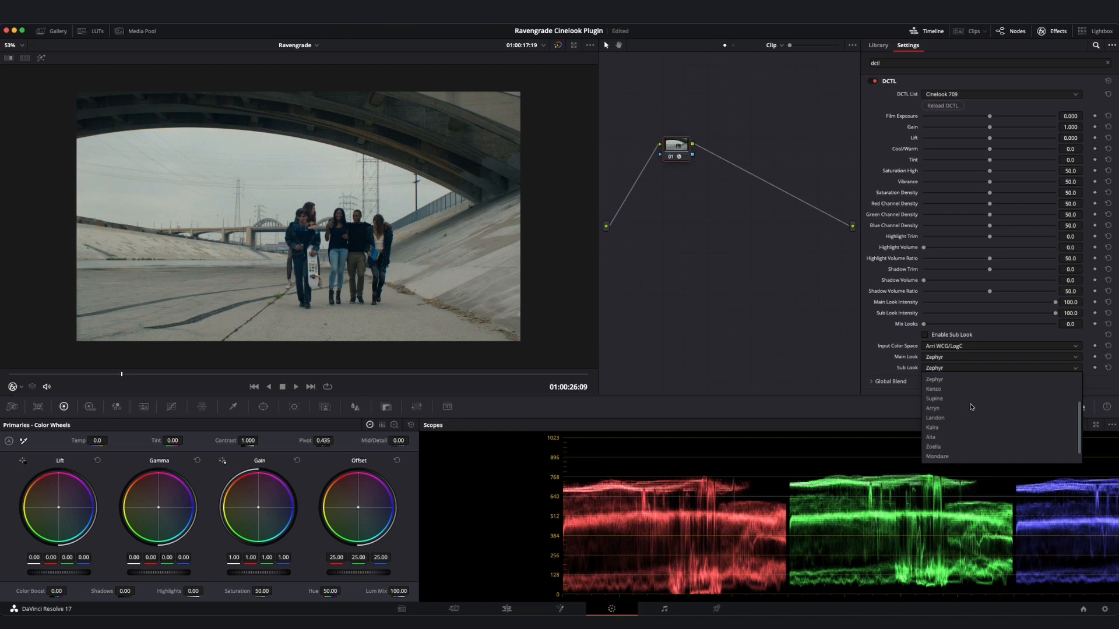
pyautogui.click(932, 407)
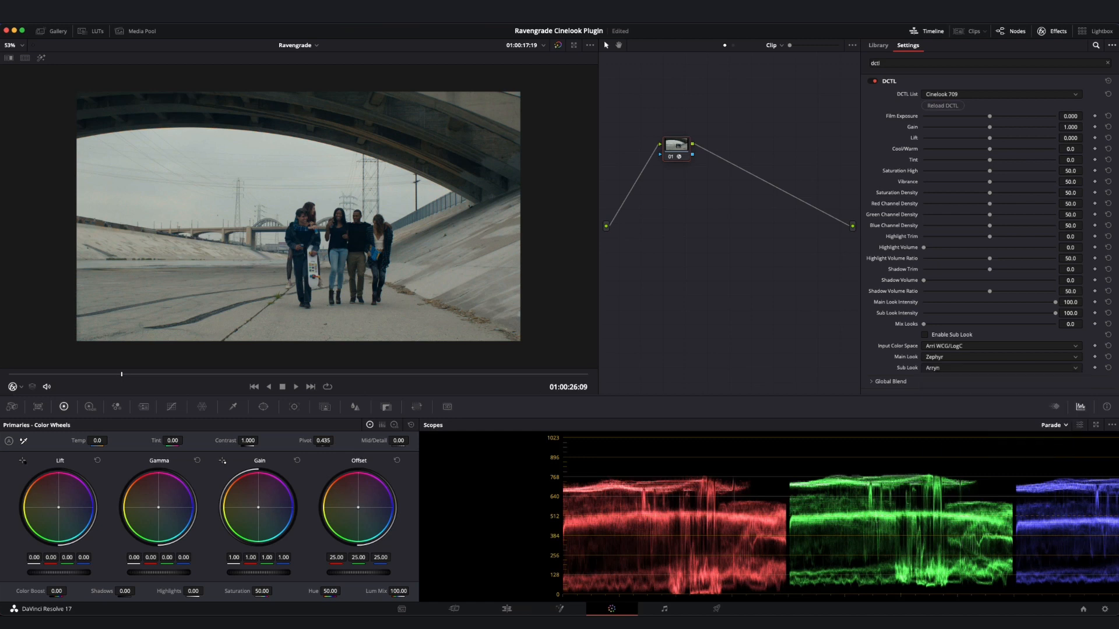
pyautogui.moveTo(926, 335)
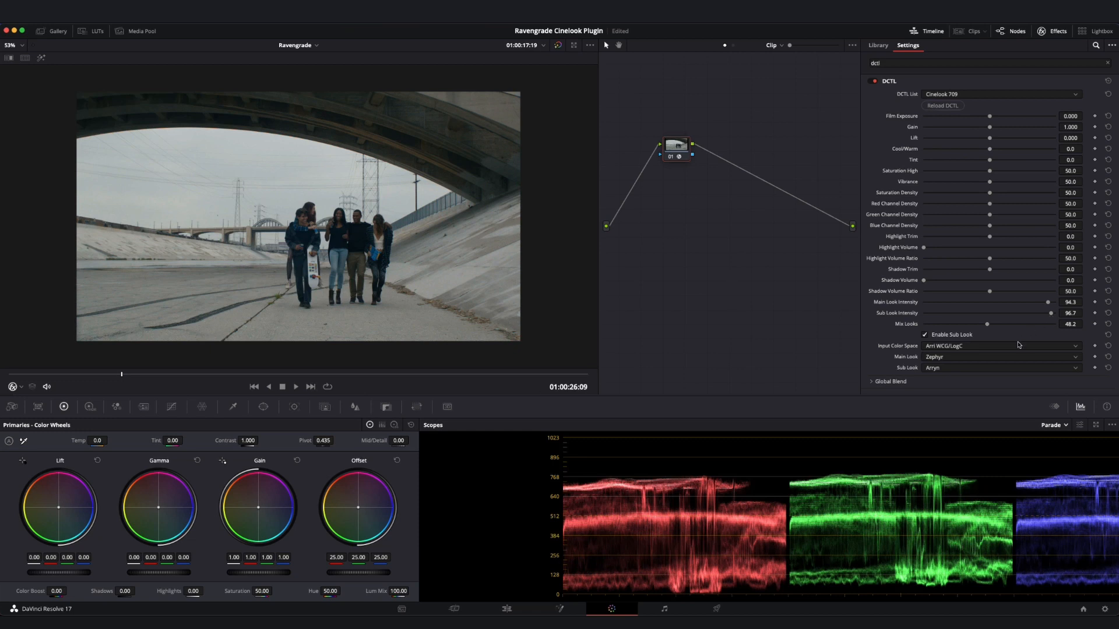
pyautogui.click(1001, 346)
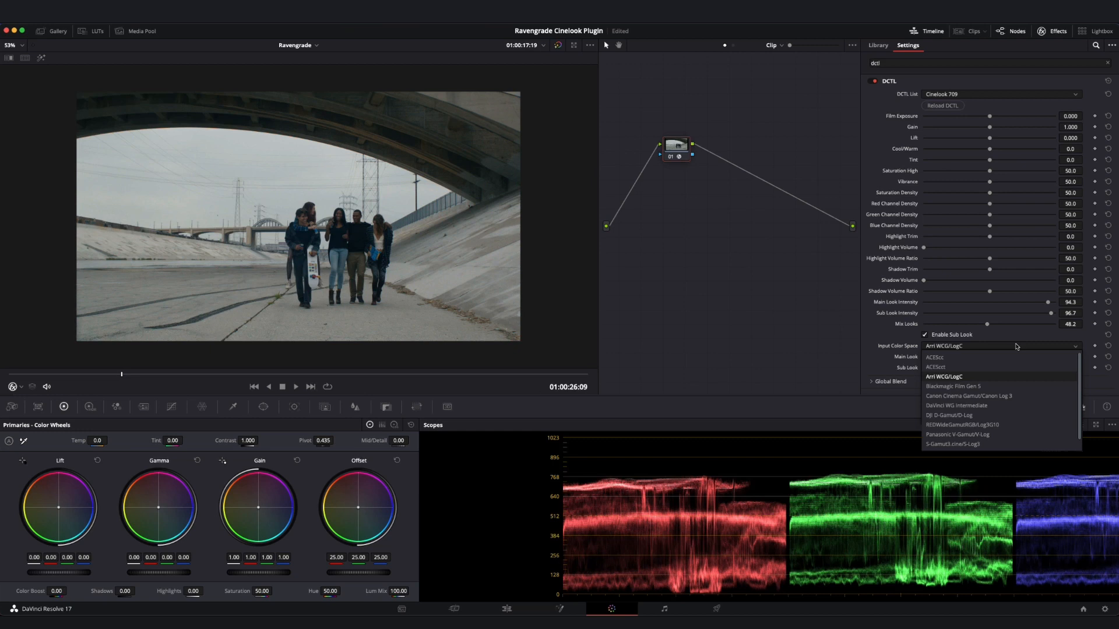
pyautogui.scroll(-3)
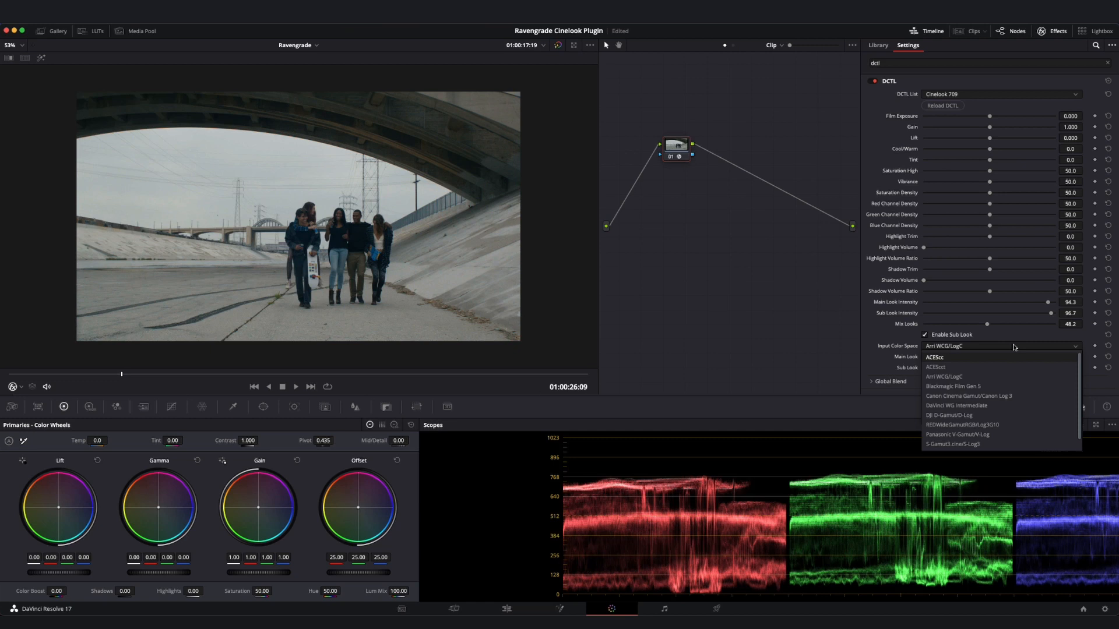
pyautogui.moveTo(1011, 377)
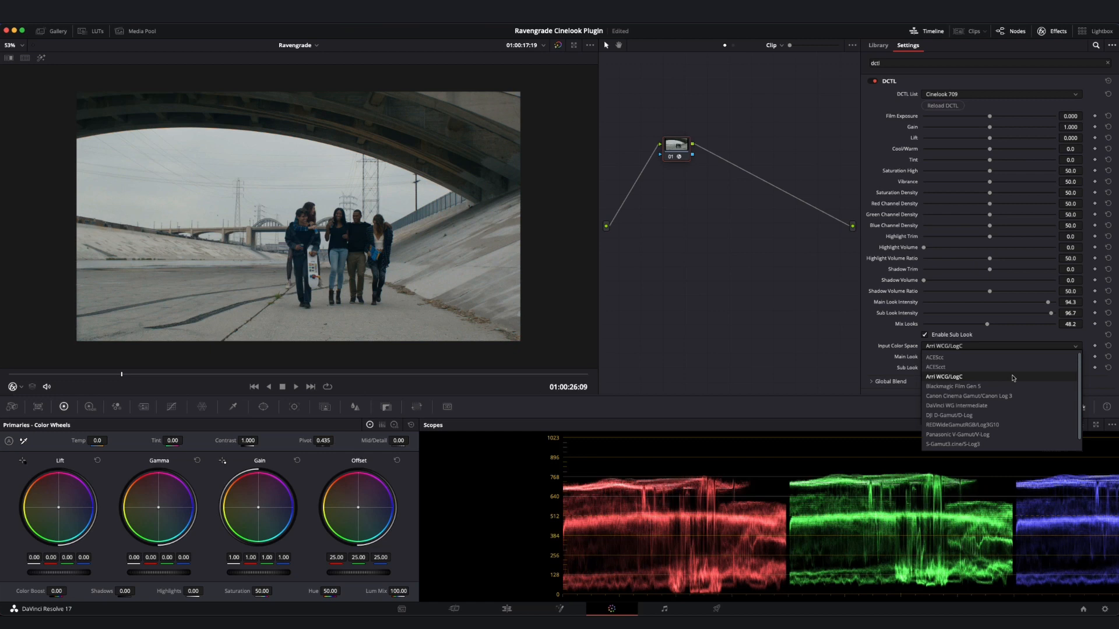
pyautogui.click(944, 376)
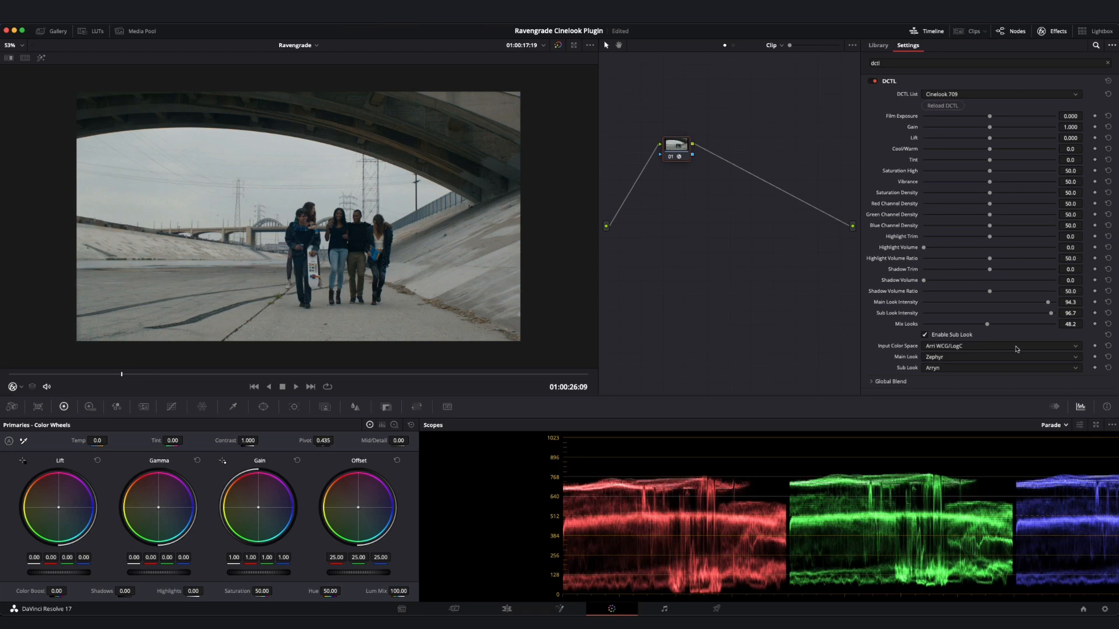
pyautogui.moveTo(989, 118)
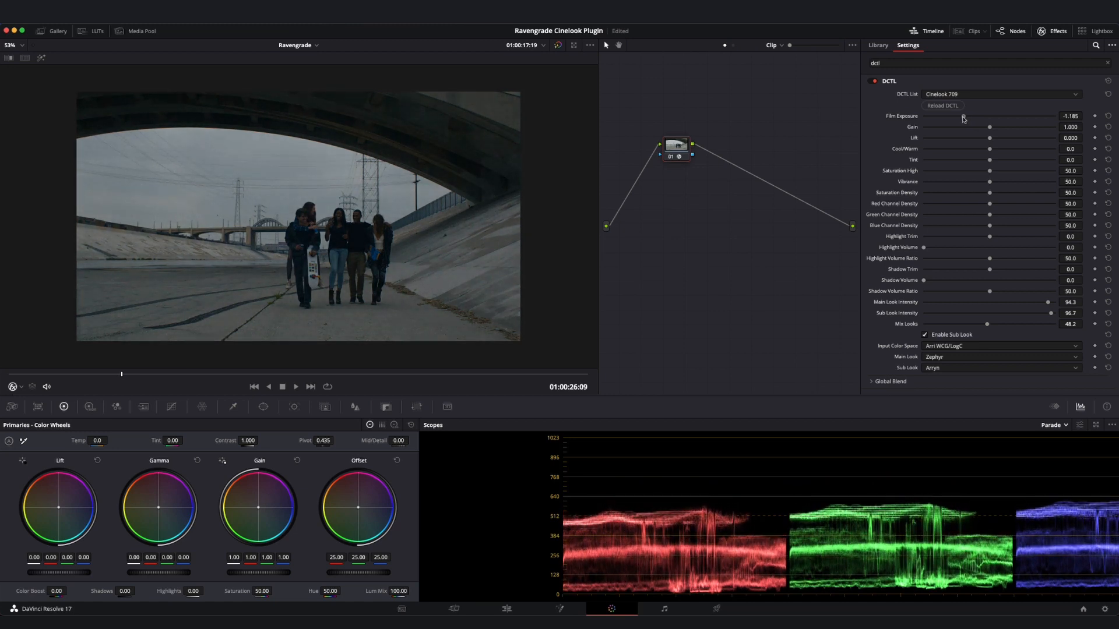
# Lower the Cinelook Film Exposure to about -0.13.
pyautogui.moveTo(992, 116); pyautogui.dragTo(989, 115)
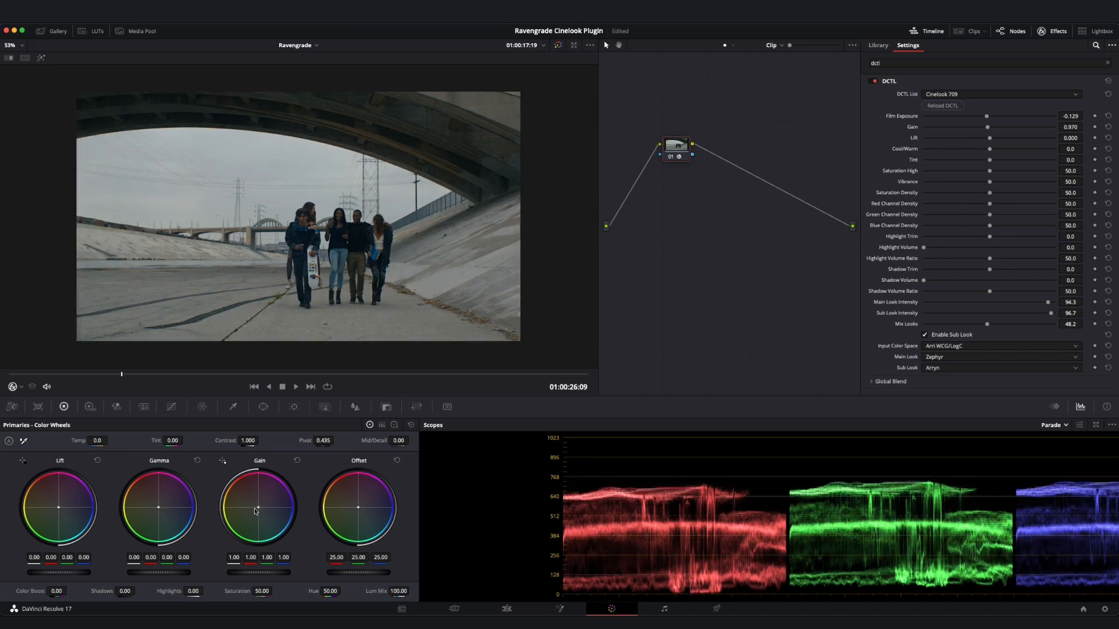
pyautogui.moveTo(983, 130)
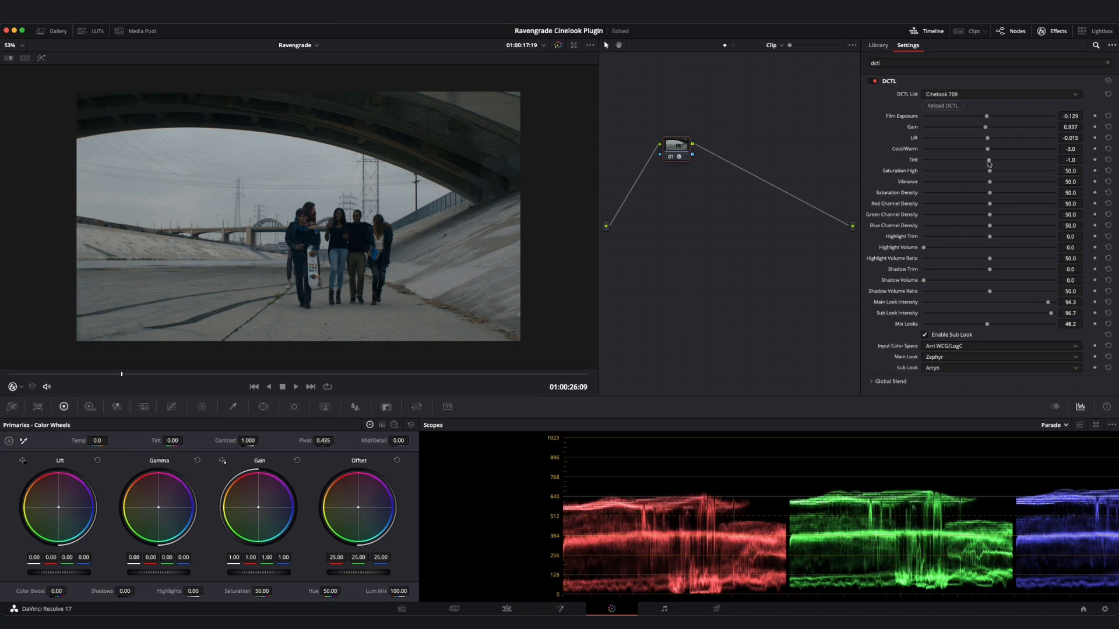
pyautogui.moveTo(989, 171)
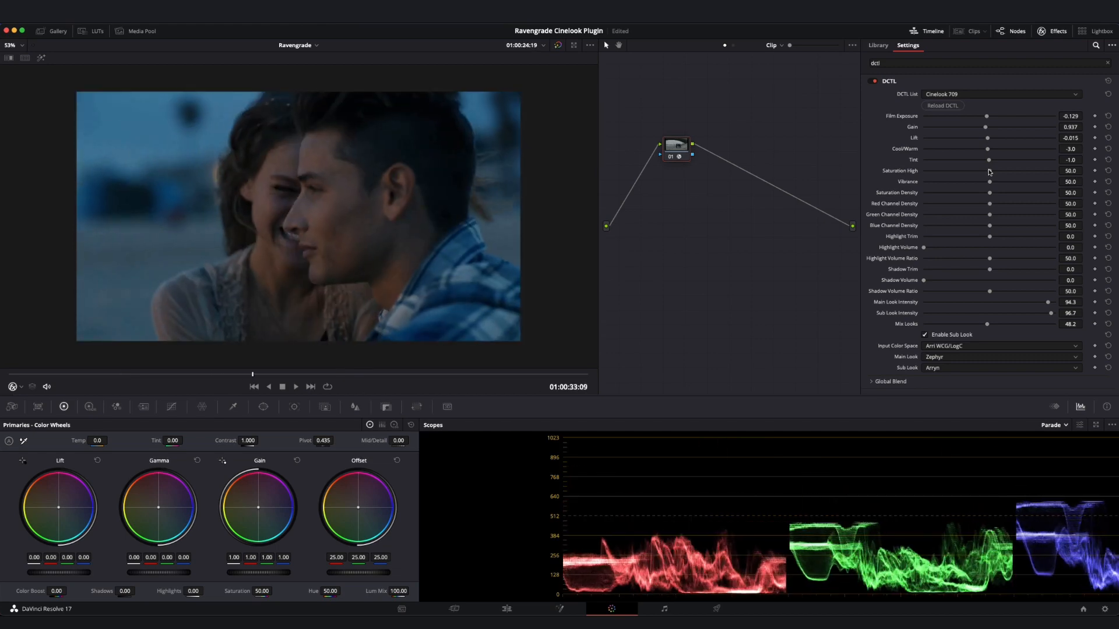
# Raise the Cinelook Saturation High slightly, to about 50.8.
pyautogui.click(296, 386)
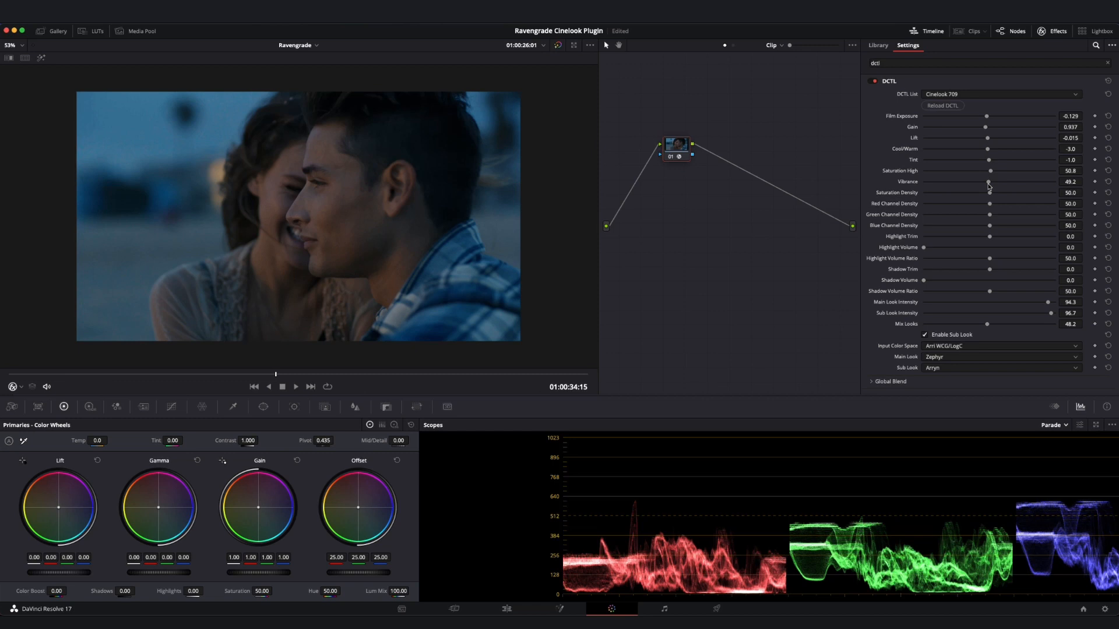
pyautogui.moveTo(991, 194)
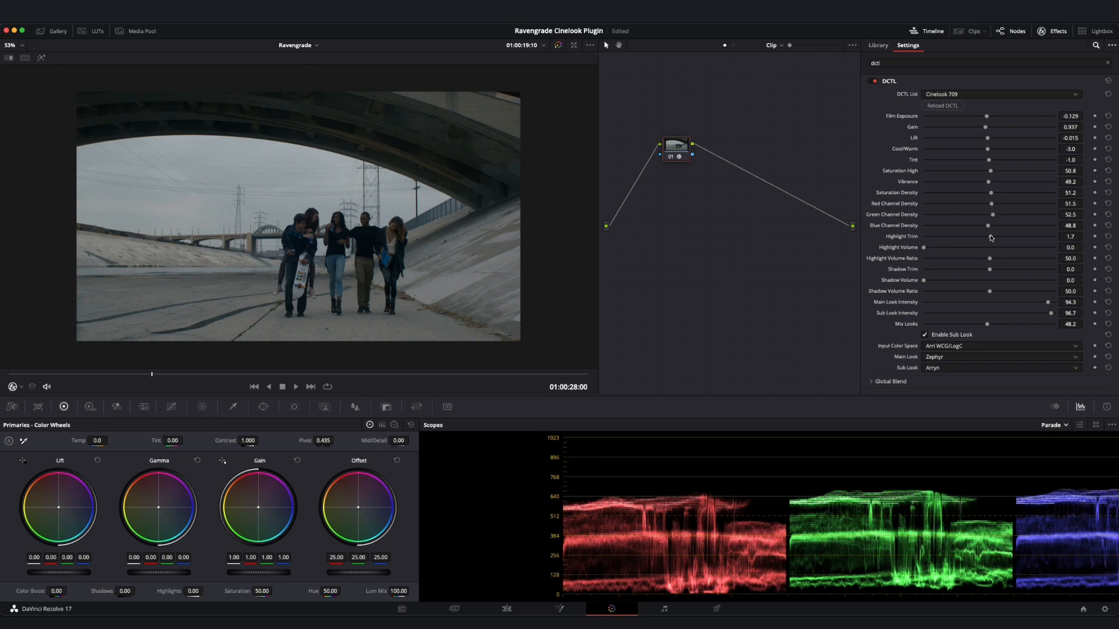
pyautogui.moveTo(925, 249)
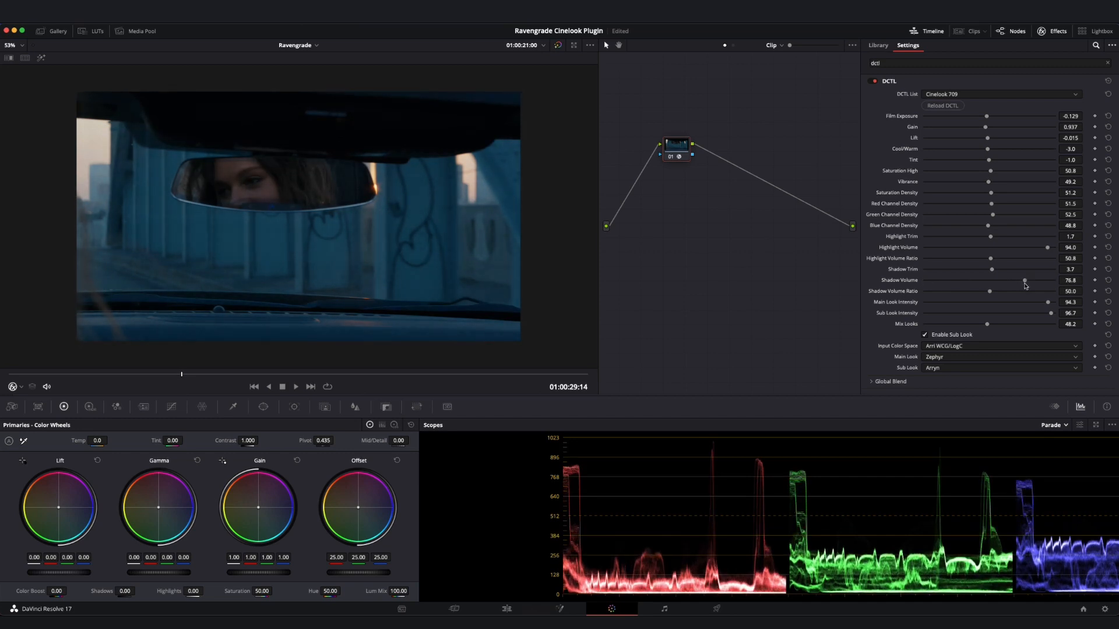
pyautogui.moveTo(1004, 292)
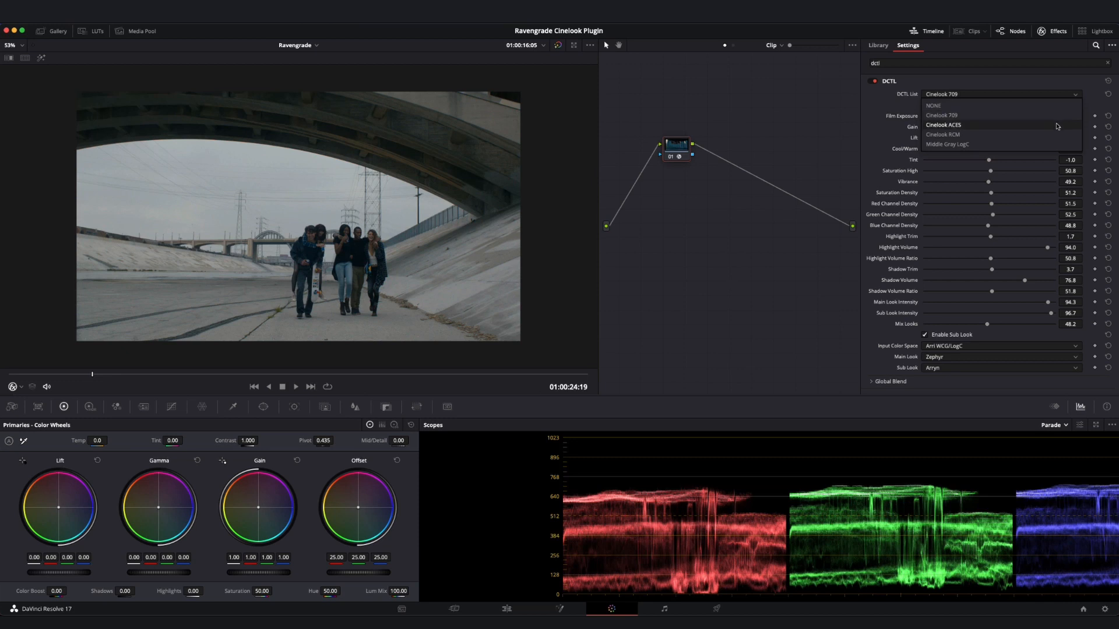
# Switch the node's DCTL to Cinelook ACES and bring up project Color Management.
pyautogui.click(944, 125)
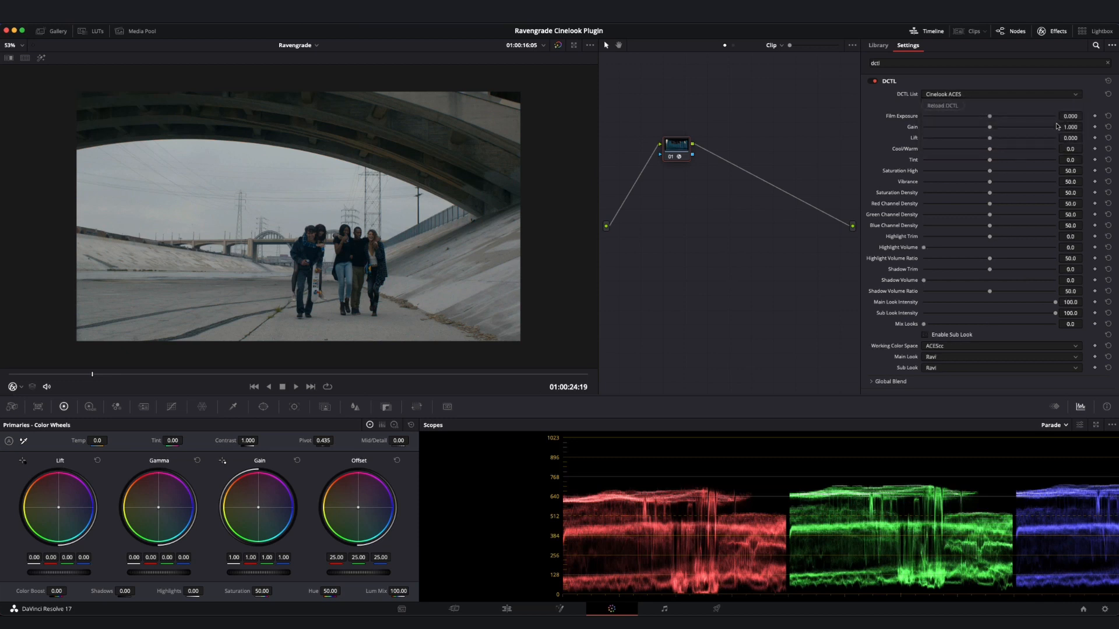
pyautogui.click(999, 368)
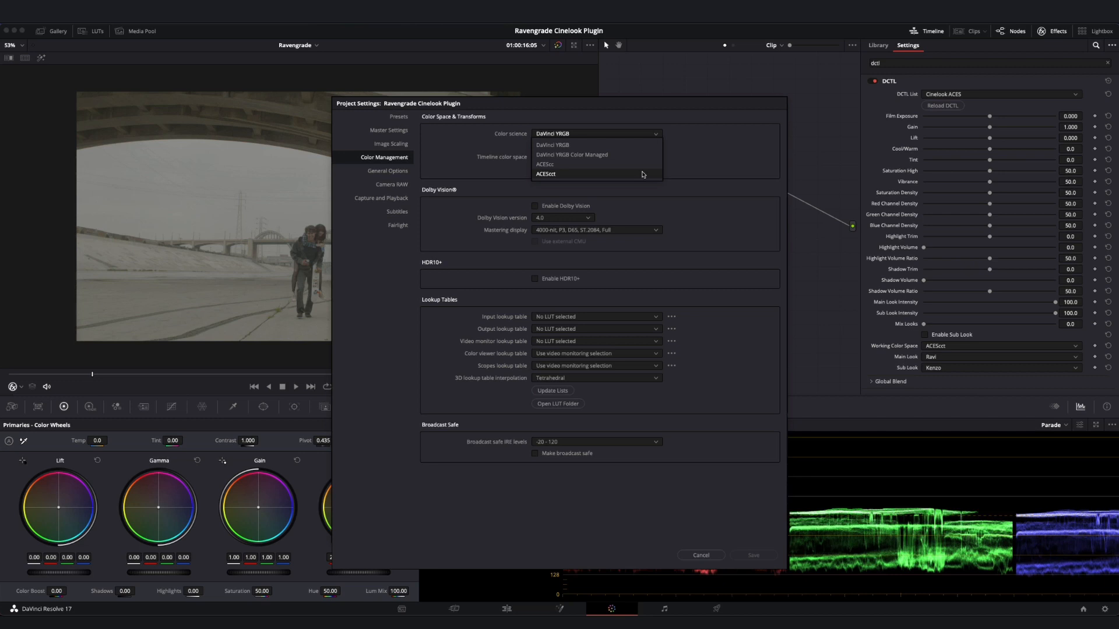
# Choose ACEScct colour science, Alexa input and Rec.709 output transforms, and save.
pyautogui.click(546, 174)
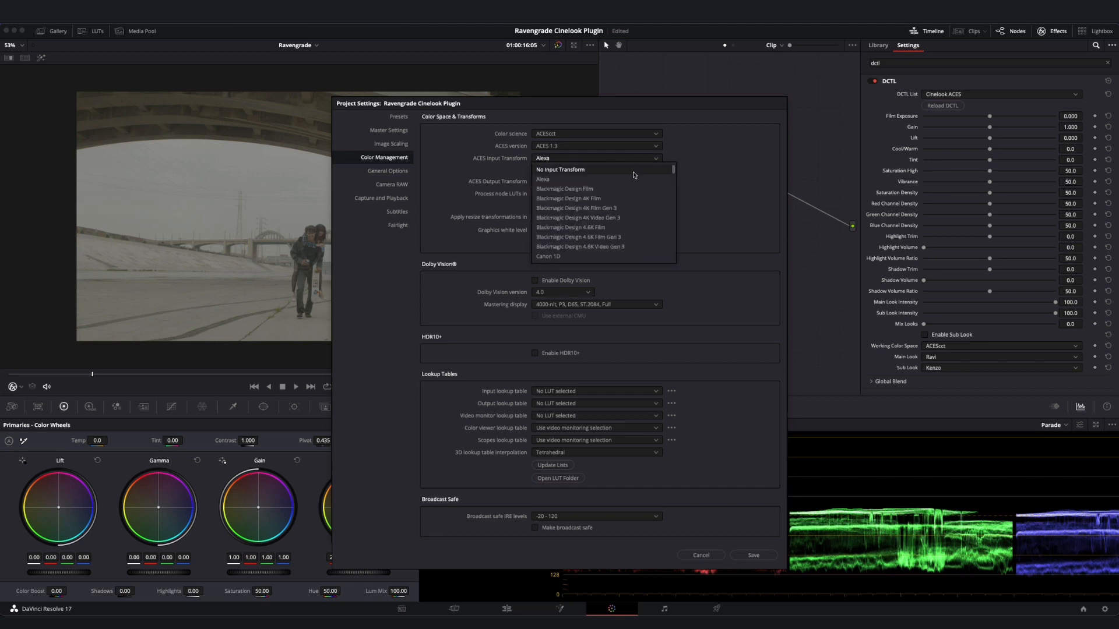
pyautogui.click(596, 181)
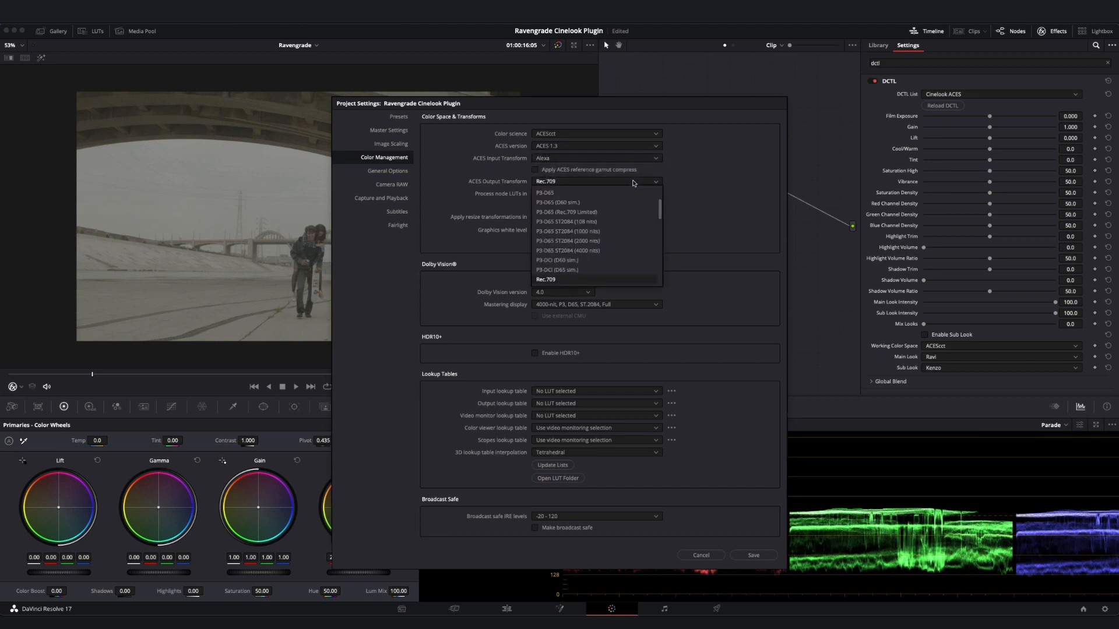
pyautogui.click(545, 279)
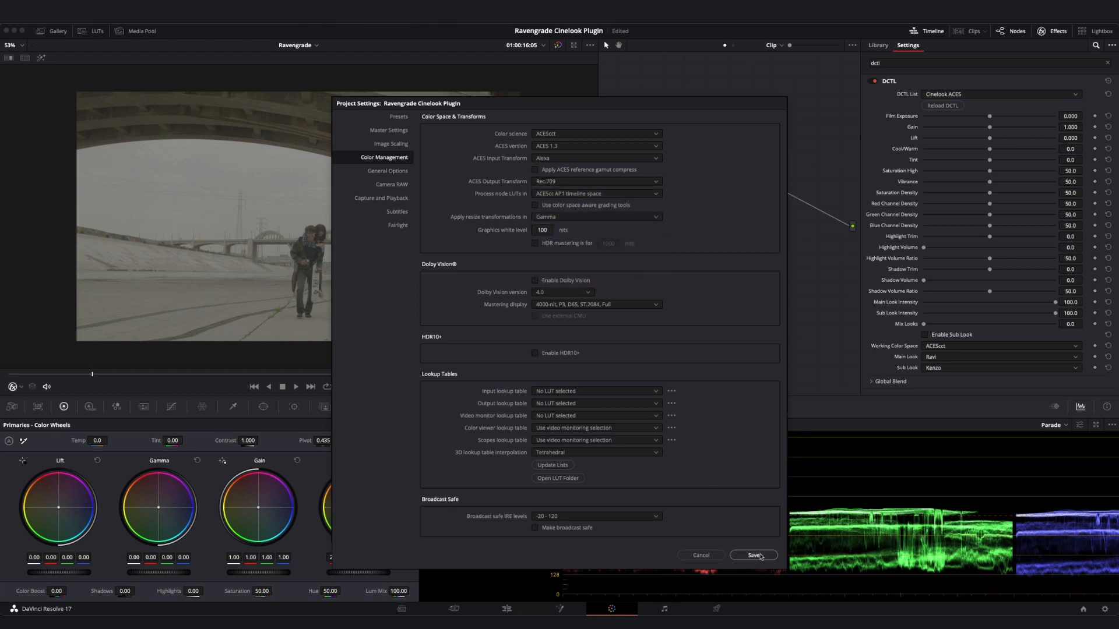
pyautogui.click(754, 556)
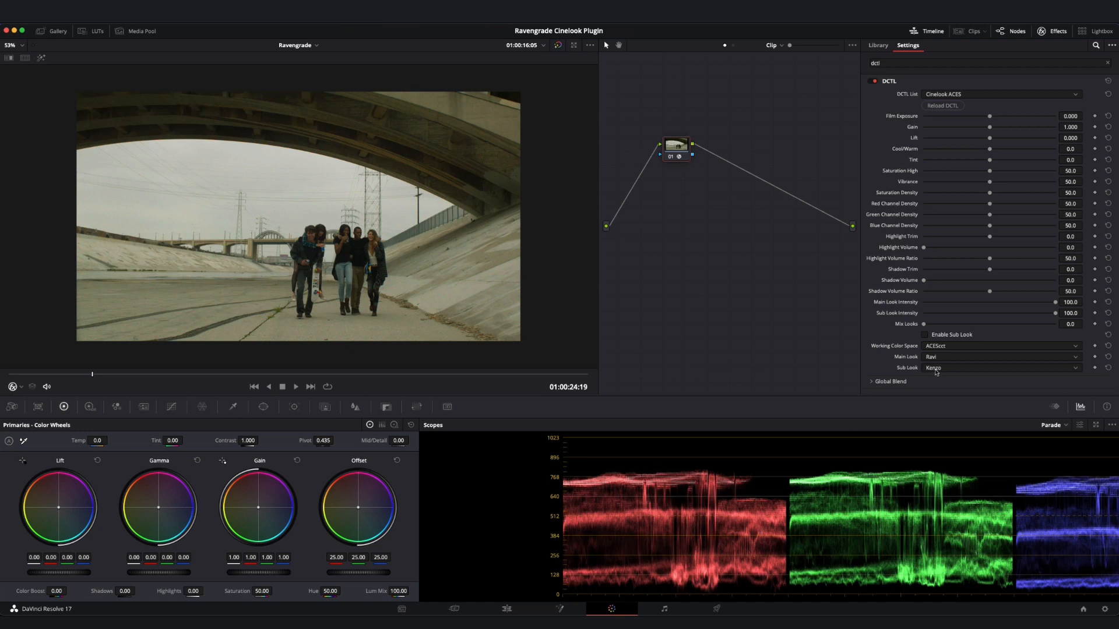
# List the Cinelook ACES Working Color Space options, with ACEScct still selected.
pyautogui.click(999, 346)
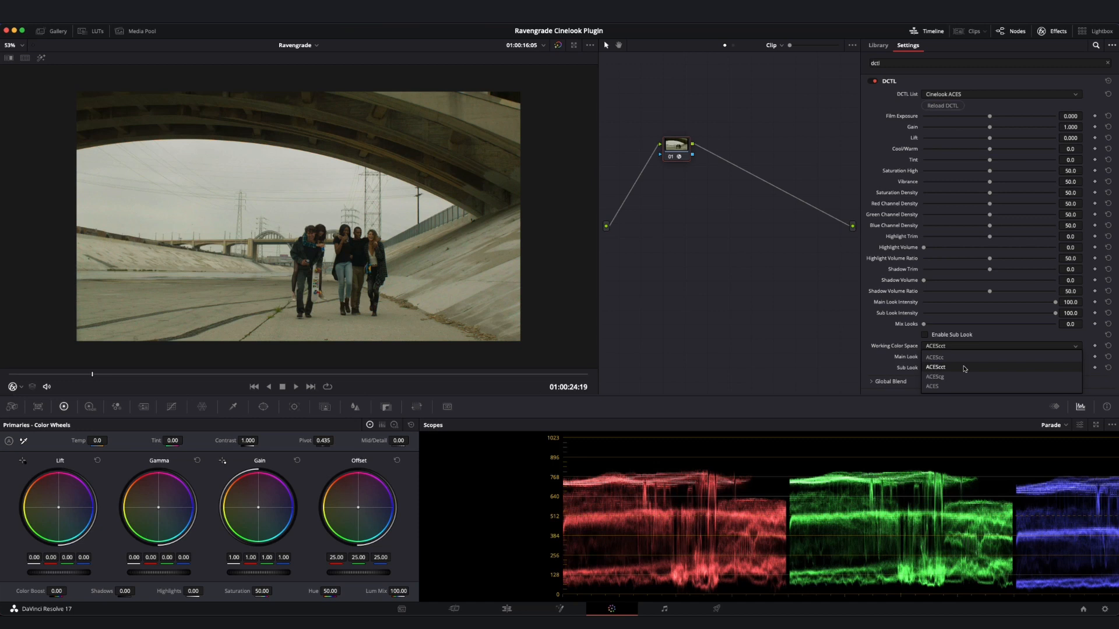
pyautogui.moveTo(963, 361)
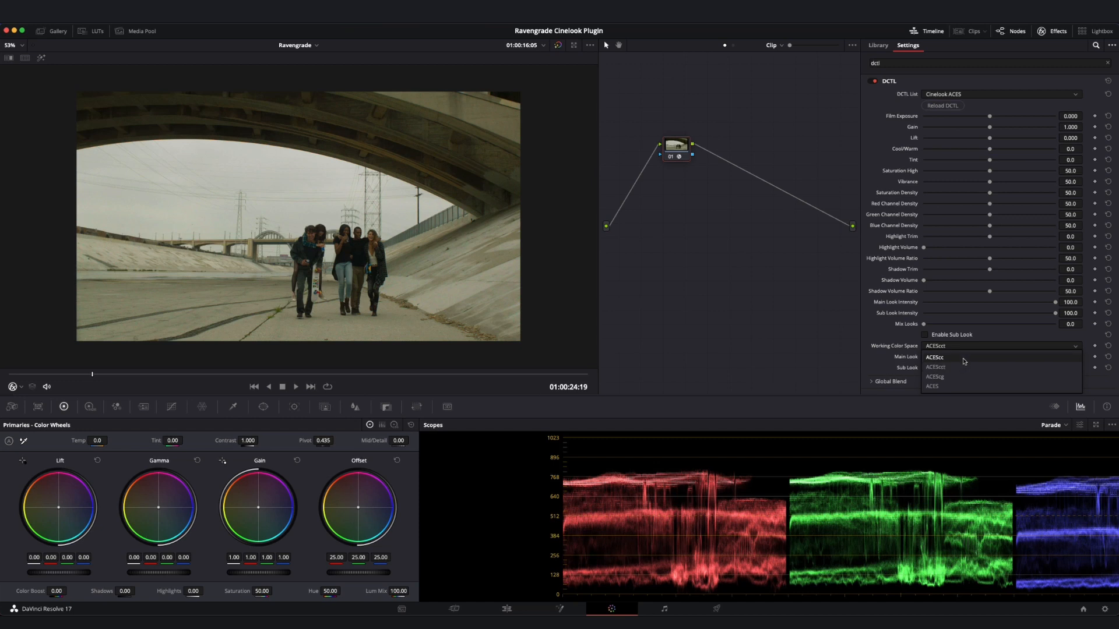
pyautogui.moveTo(962, 377)
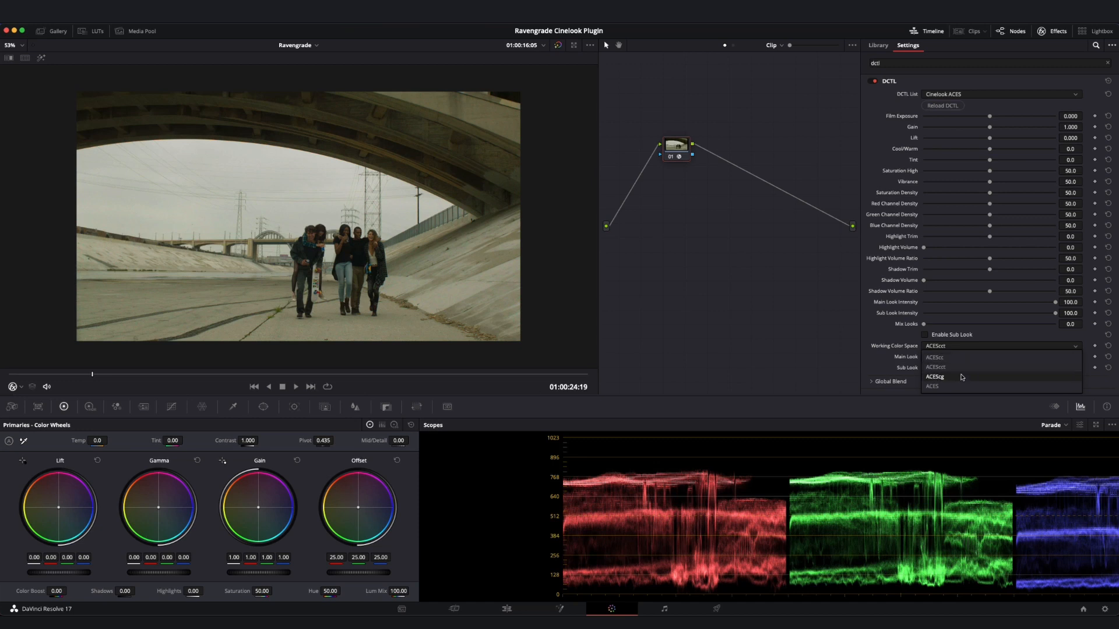
pyautogui.moveTo(961, 386)
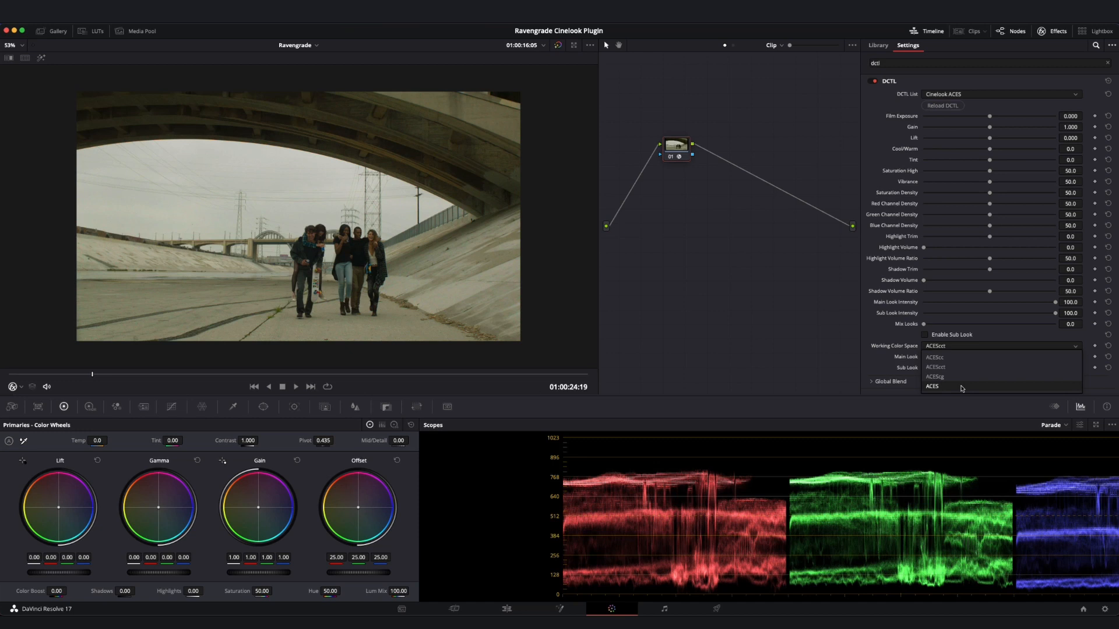
pyautogui.moveTo(963, 371)
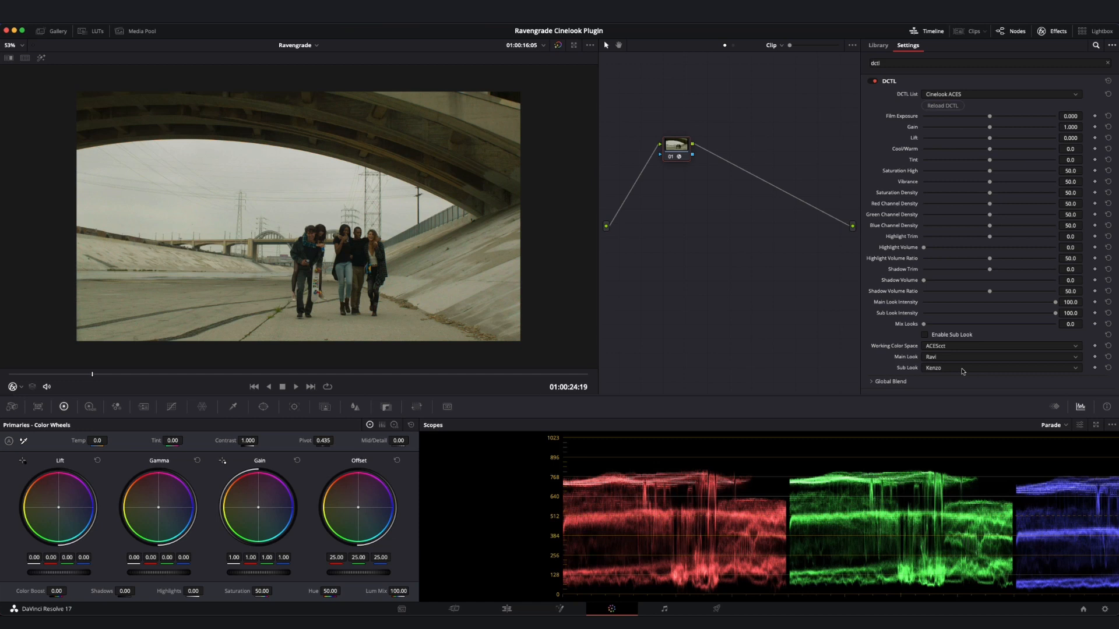
pyautogui.moveTo(1043, 95)
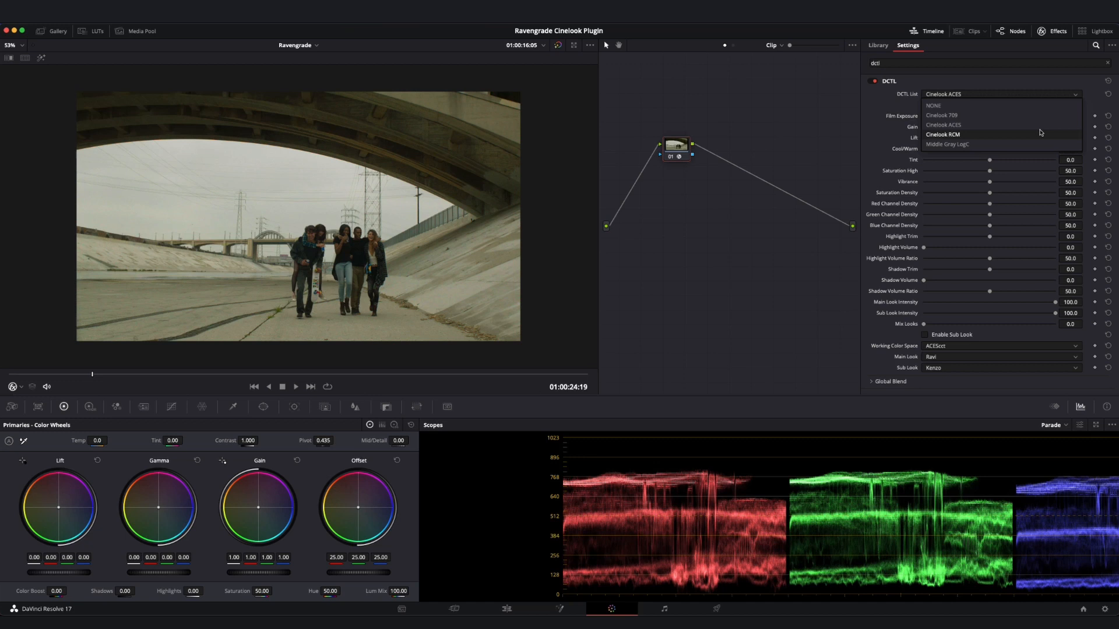
# Switch the DCTL to Cinelook RCM and use DaVinci YRGB Color Managed with custom processing.
pyautogui.click(943, 134)
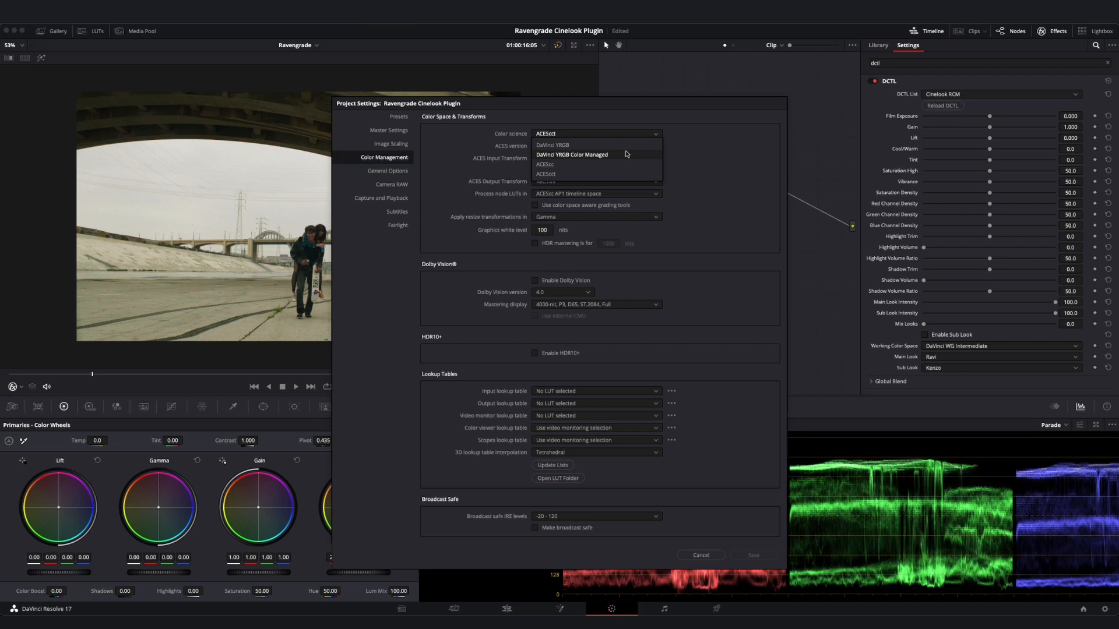
pyautogui.click(571, 155)
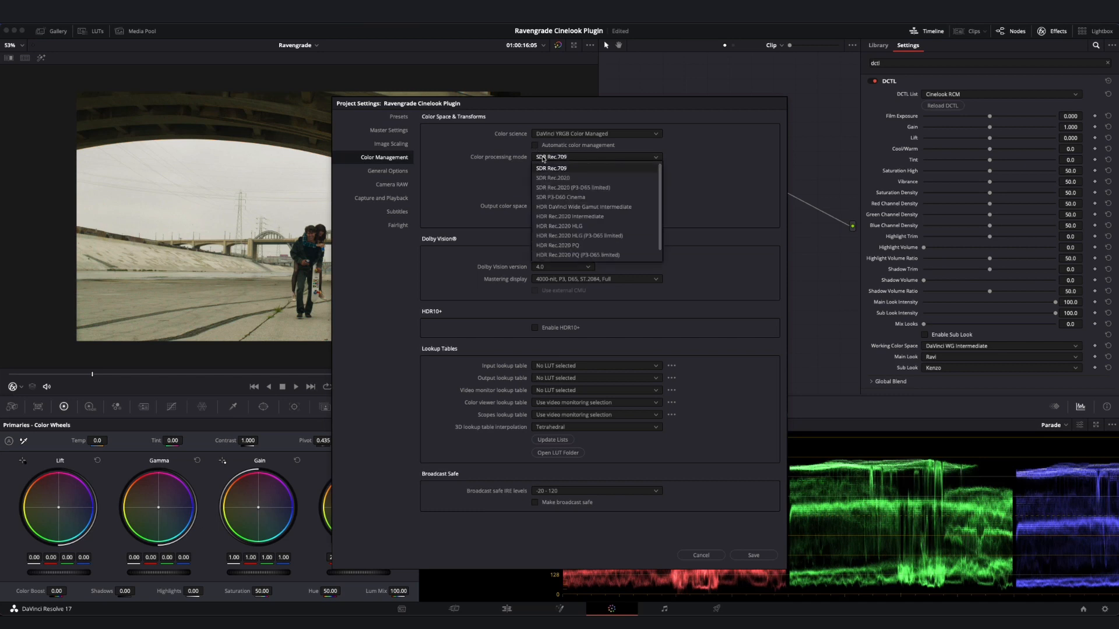
pyautogui.moveTo(582, 206)
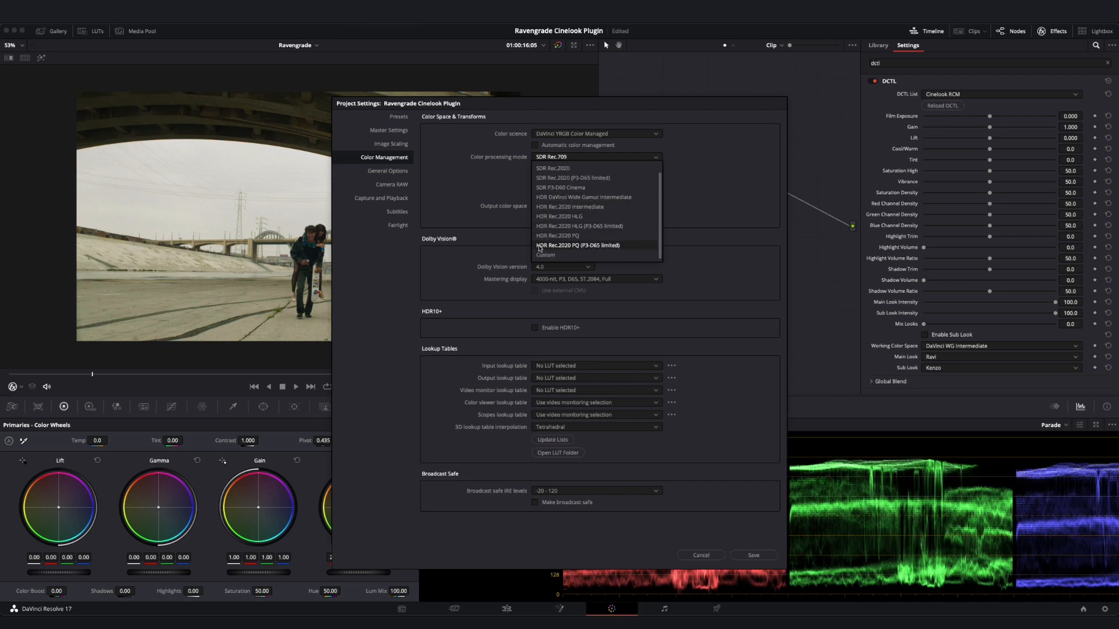
pyautogui.click(546, 255)
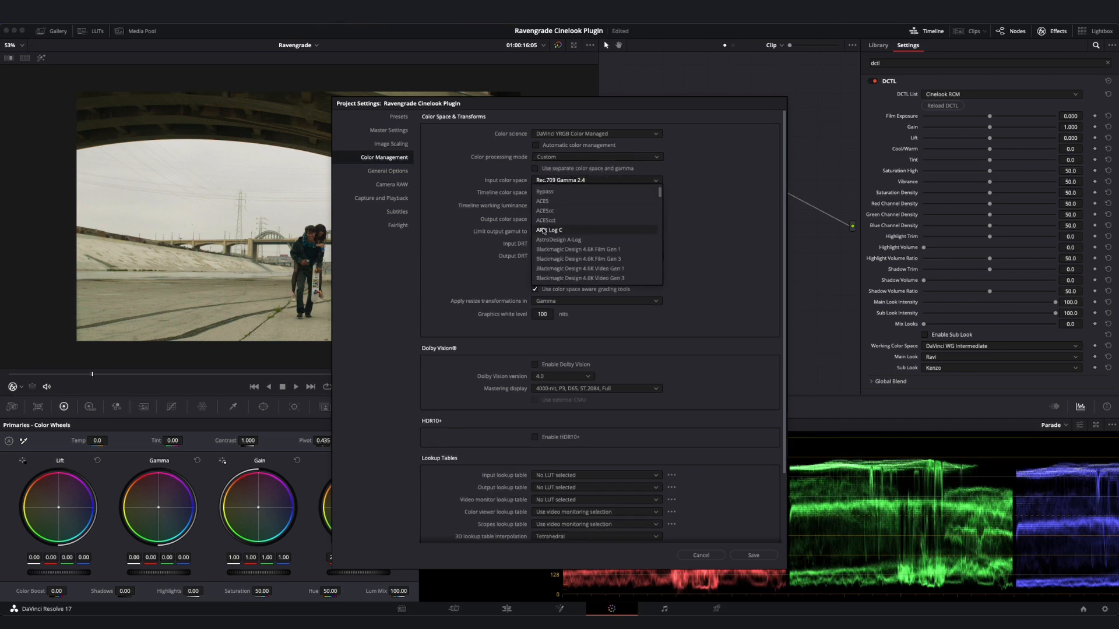
# Set ARRI Log C input and DaVinci WG/Intermediate timeline colour space, then save.
pyautogui.click(550, 229)
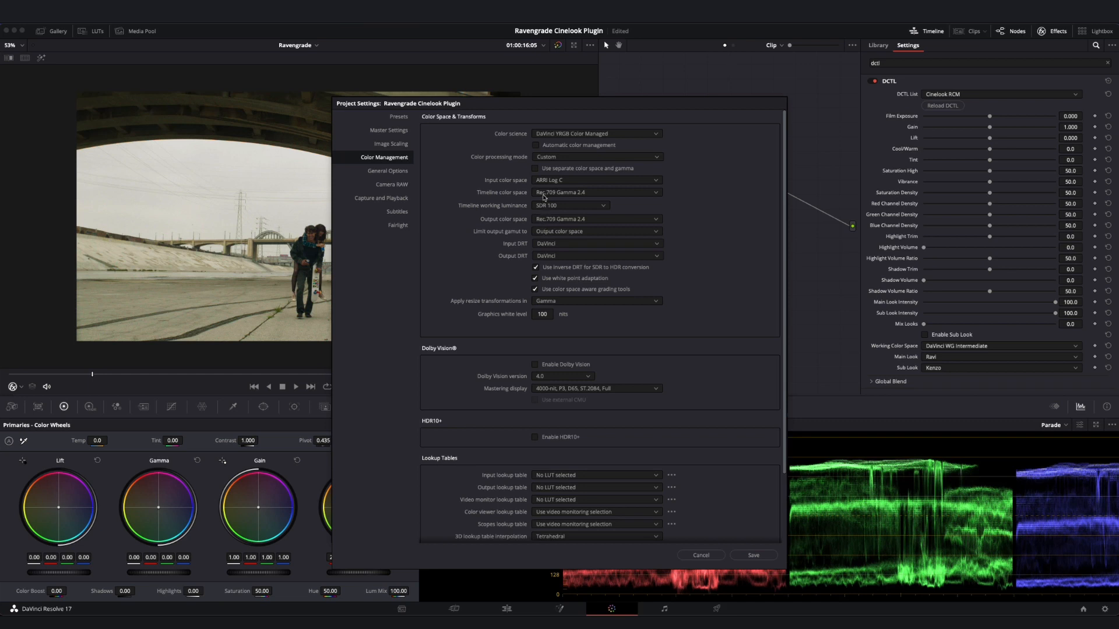
pyautogui.click(597, 193)
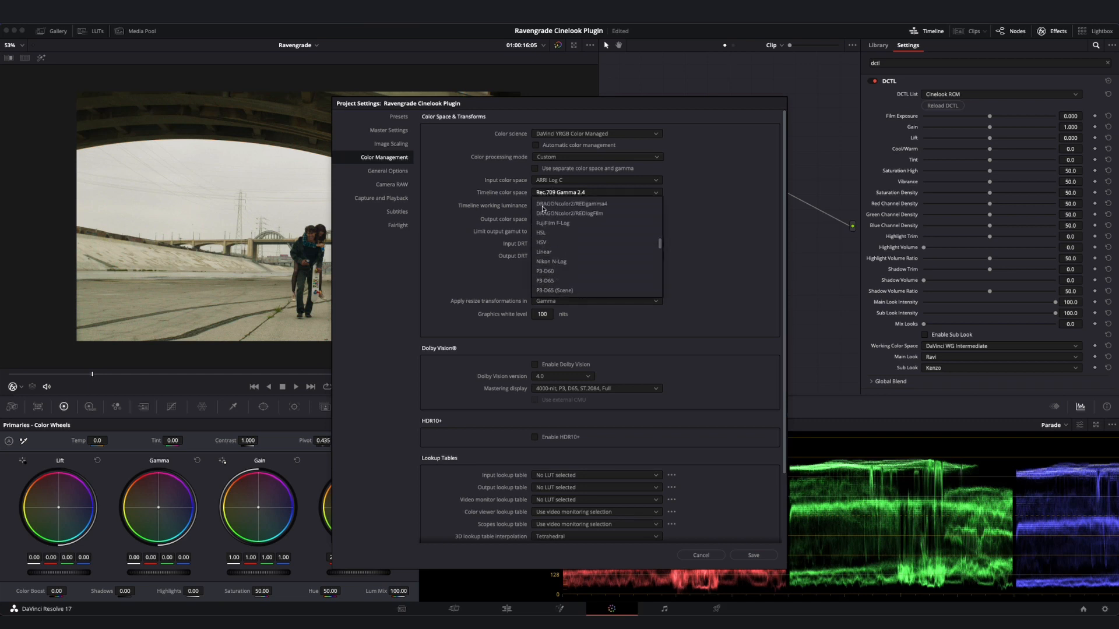
pyautogui.click(566, 192)
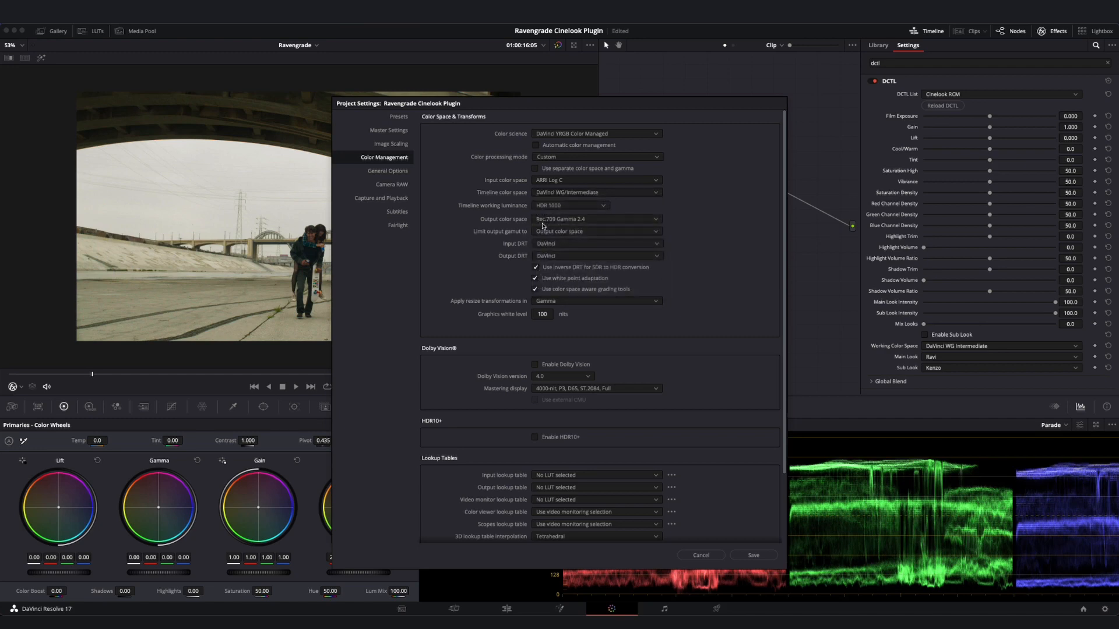
pyautogui.click(753, 556)
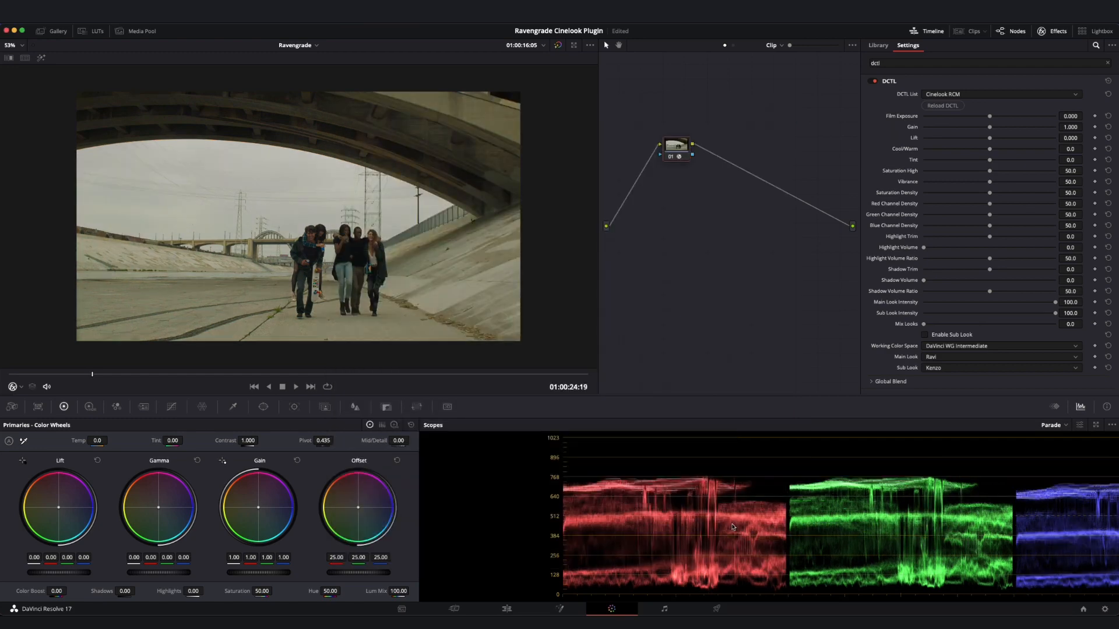